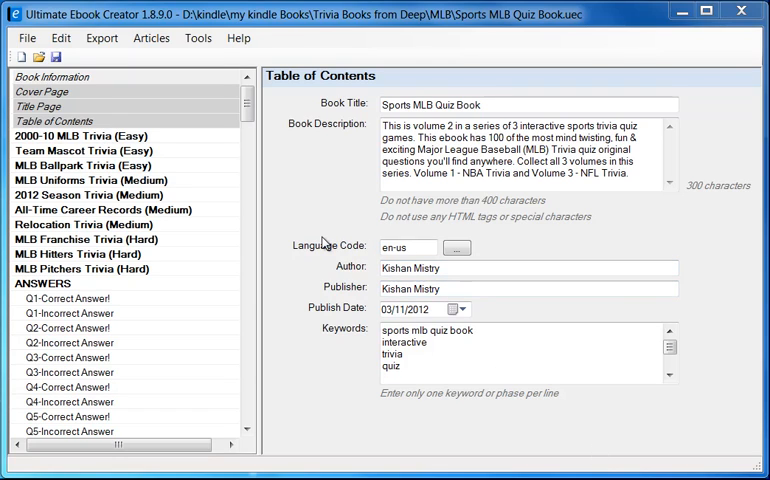
mouse_move(316, 196)
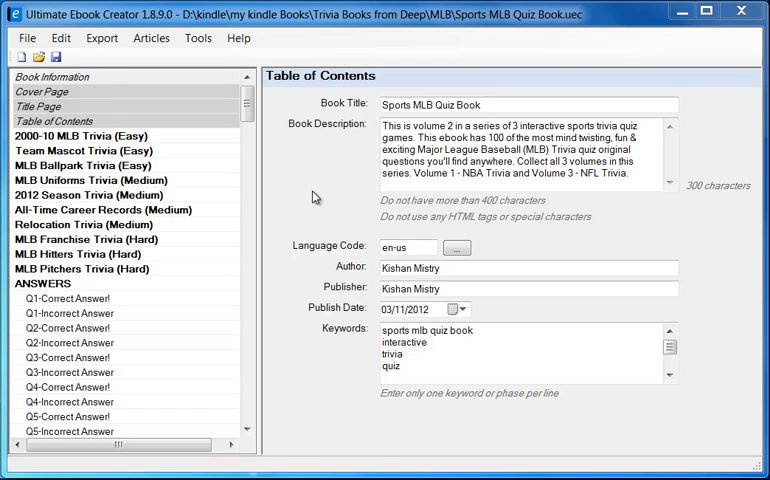
mouse_move(212, 204)
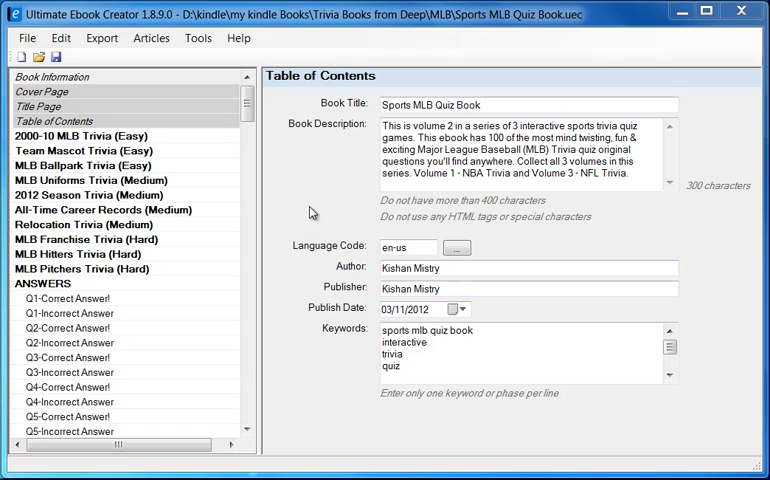
mouse_move(312, 212)
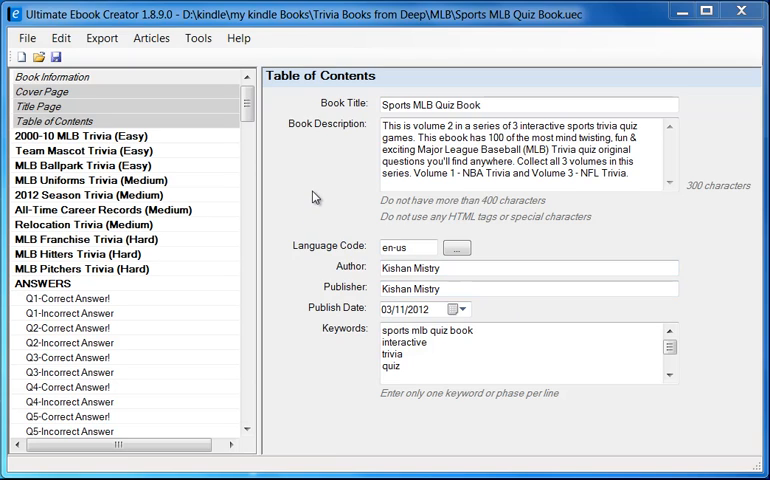
mouse_move(272, 144)
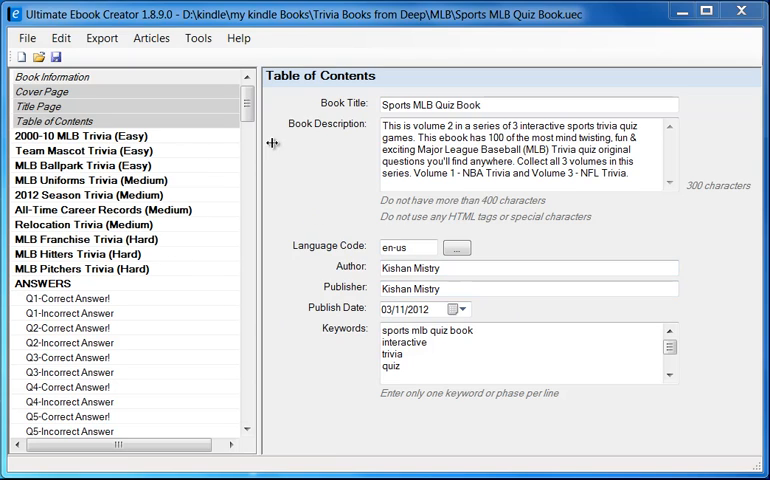
mouse_move(98, 148)
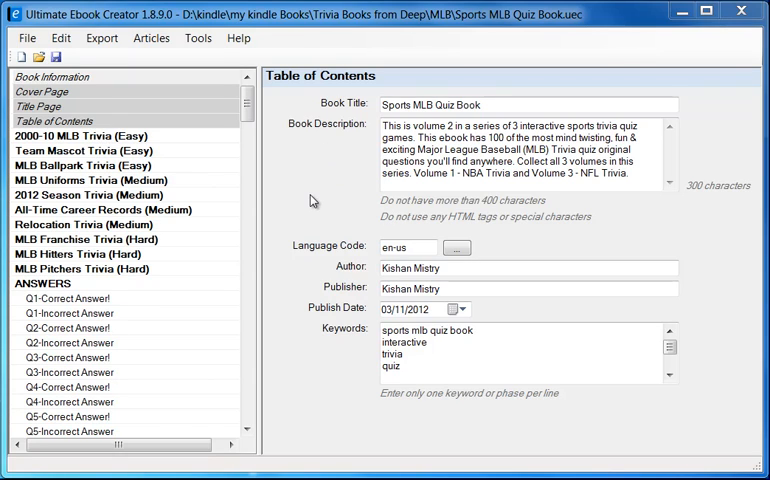
mouse_move(228, 54)
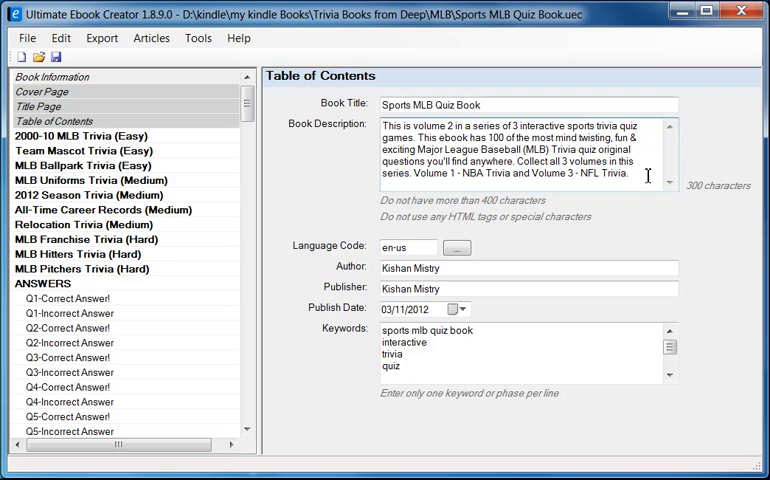
mouse_move(532, 216)
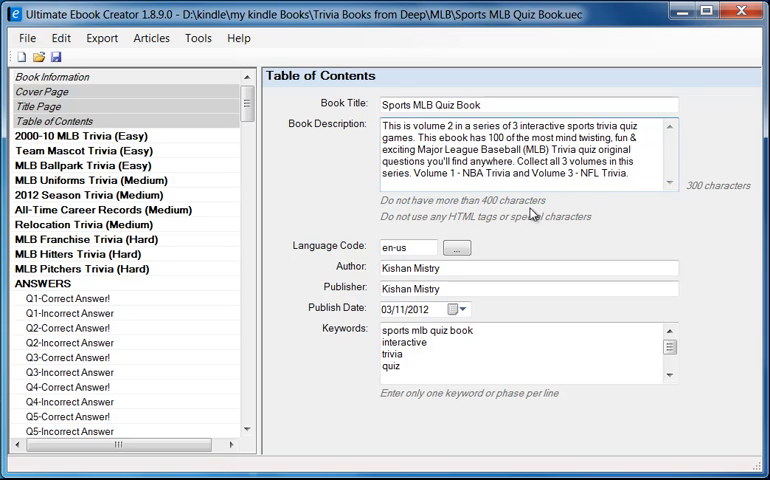
mouse_move(556, 210)
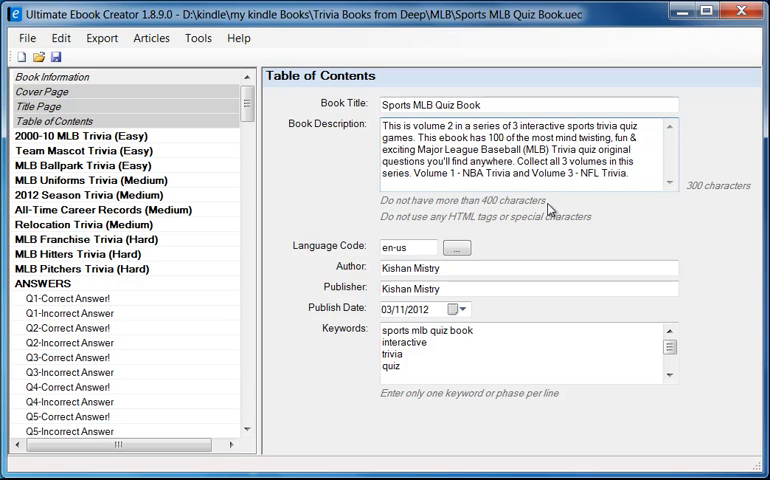
mouse_move(156, 216)
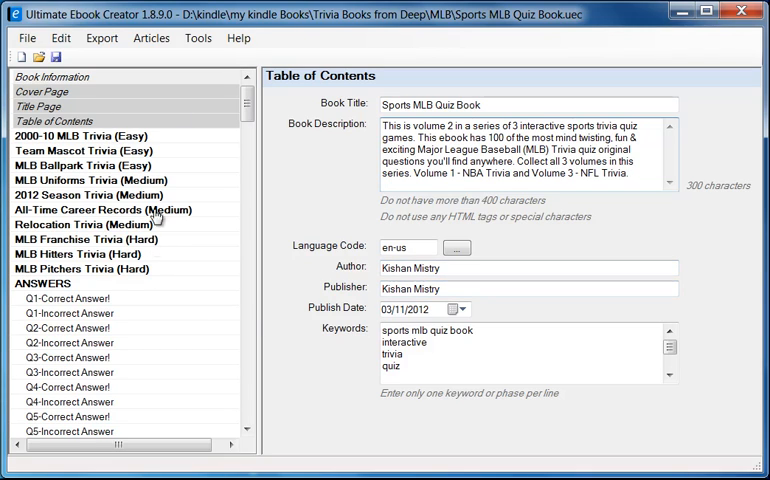
Step: Review the cover page and title page copyright text, then show the table of contents listing
click(42, 92)
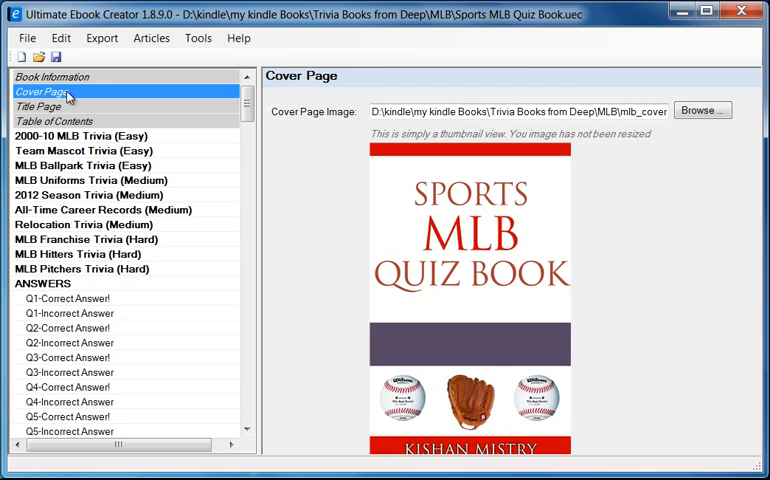
click(38, 106)
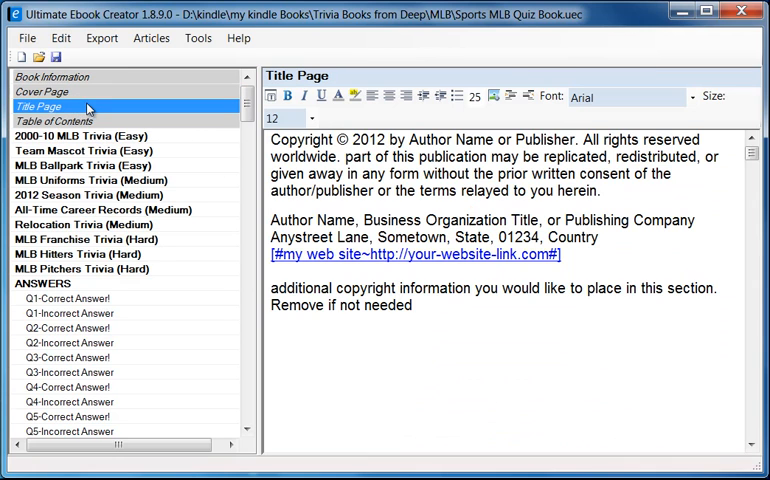
click(42, 92)
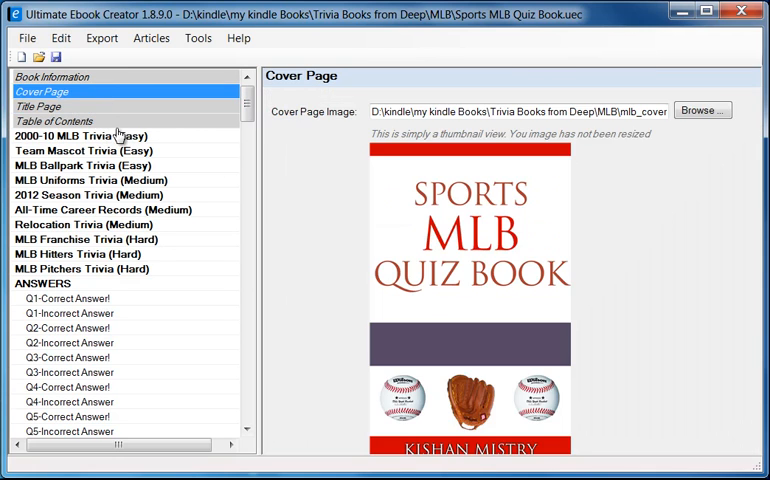
click(54, 120)
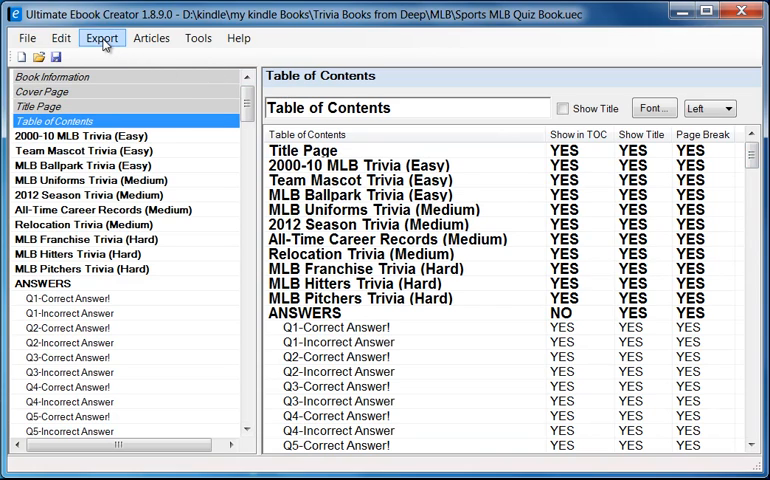
Step: Show the Export choices for generating an Amazon Kindle ebook as MOBI or EPUB
click(102, 36)
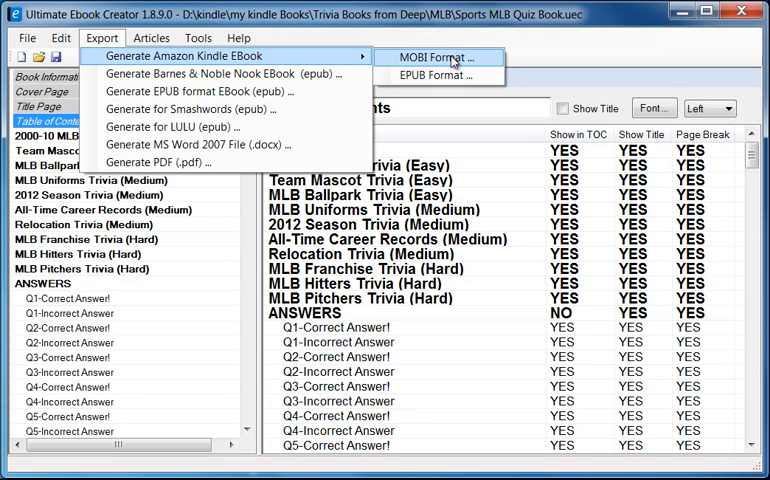
mouse_move(438, 76)
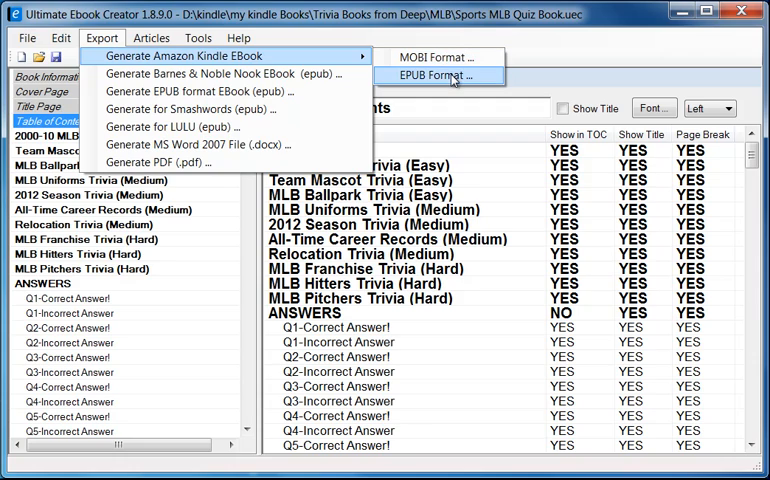
mouse_move(438, 56)
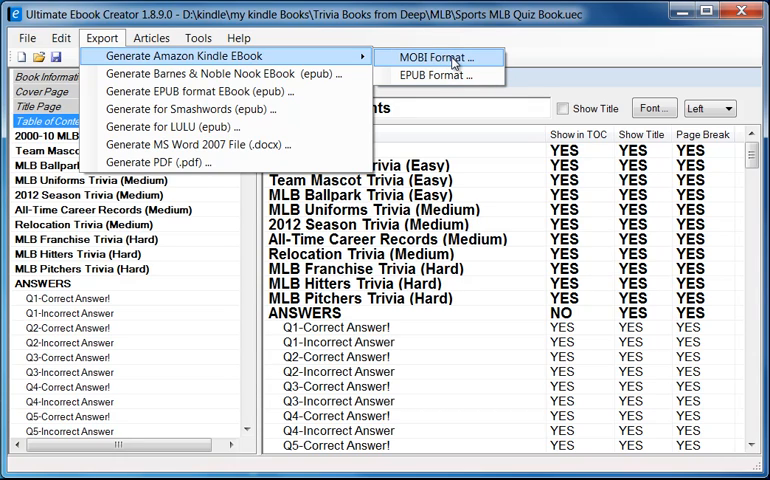
mouse_move(440, 76)
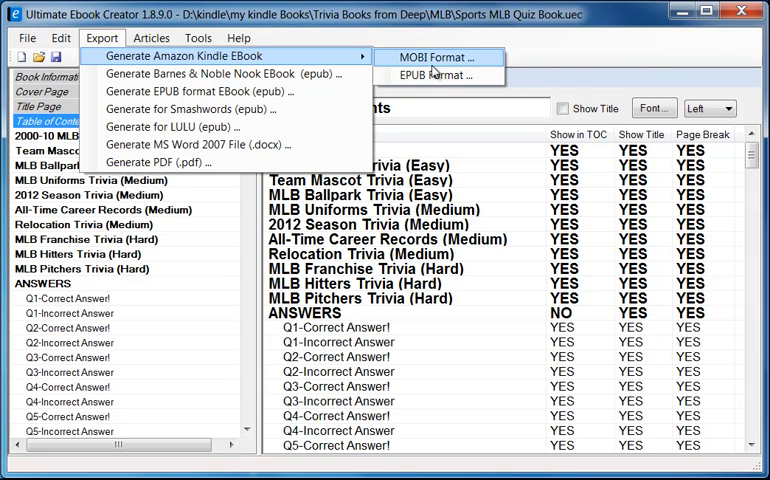
mouse_move(436, 60)
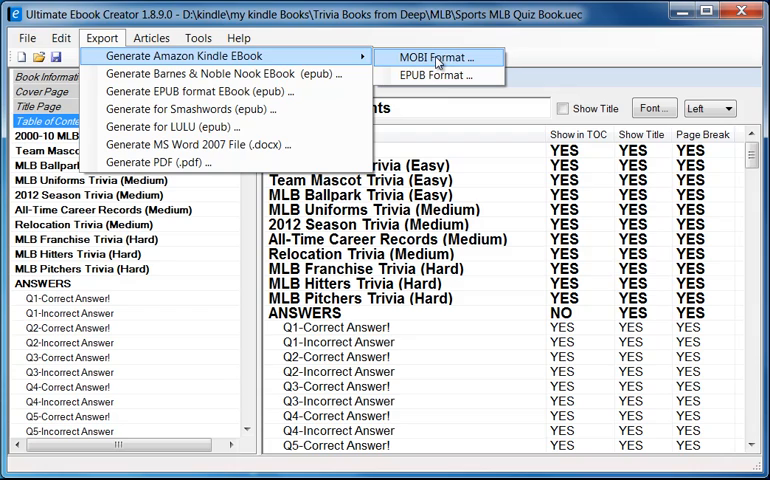
mouse_move(452, 62)
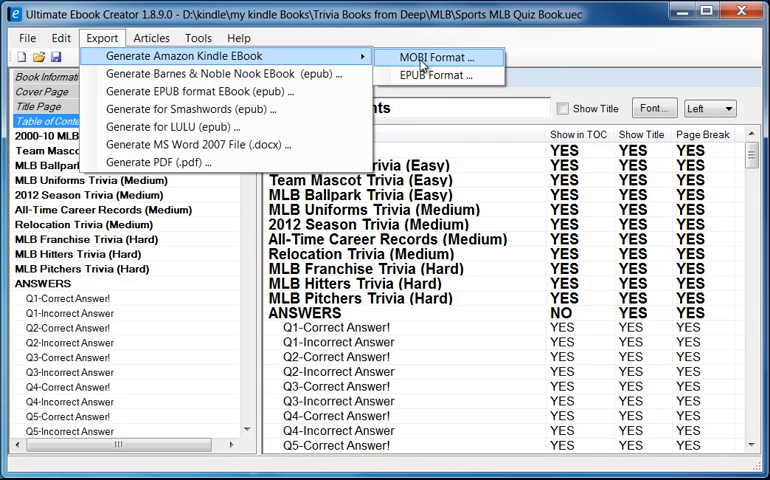
mouse_move(536, 58)
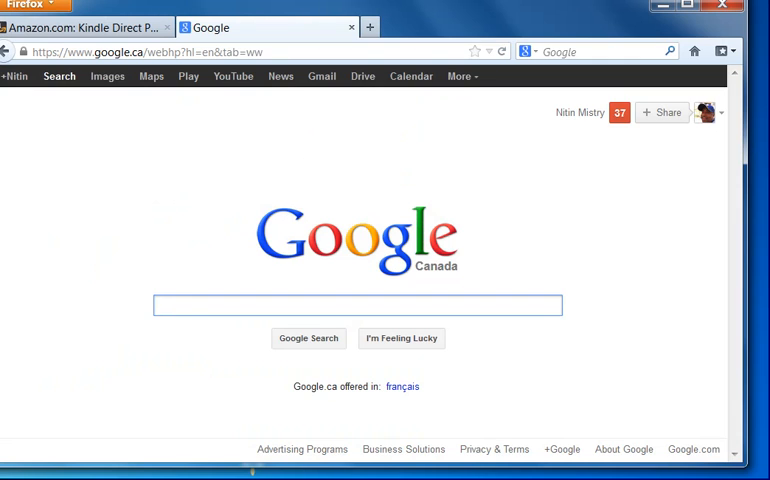
mouse_move(228, 292)
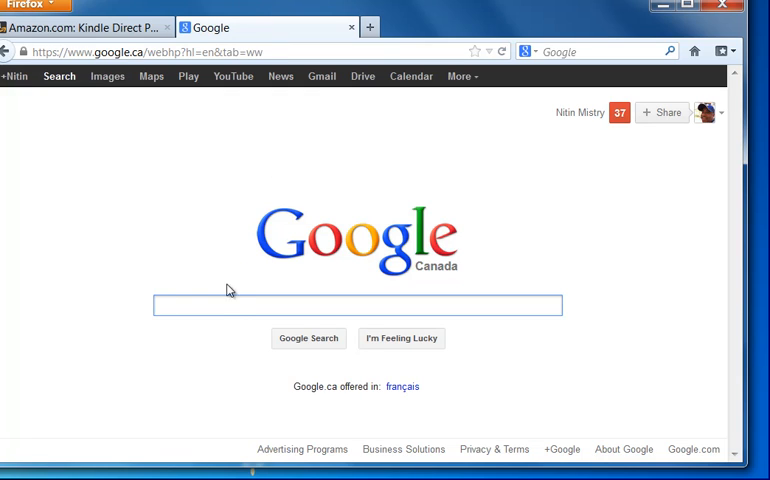
Step: Search Google for 'amazon kdp' to find the Kindle Direct Publishing site
text(amazon kdp)
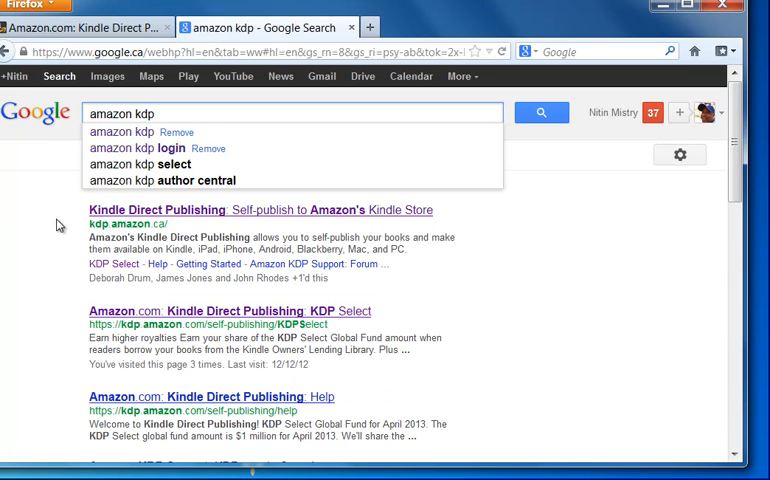
mouse_move(110, 240)
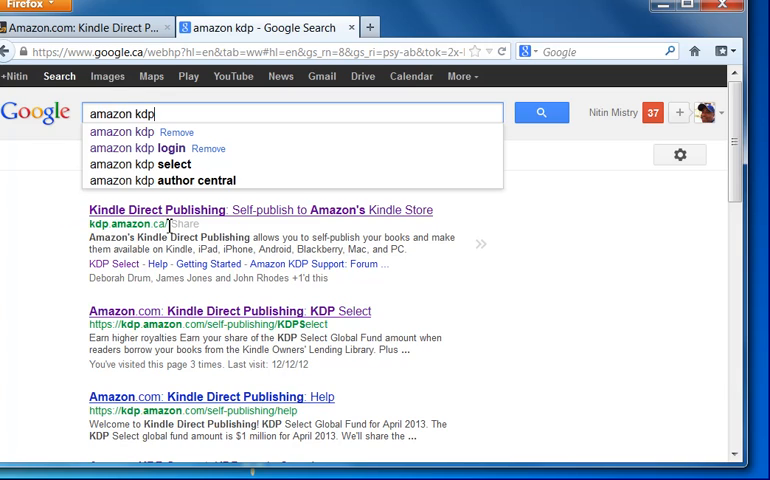
mouse_move(178, 222)
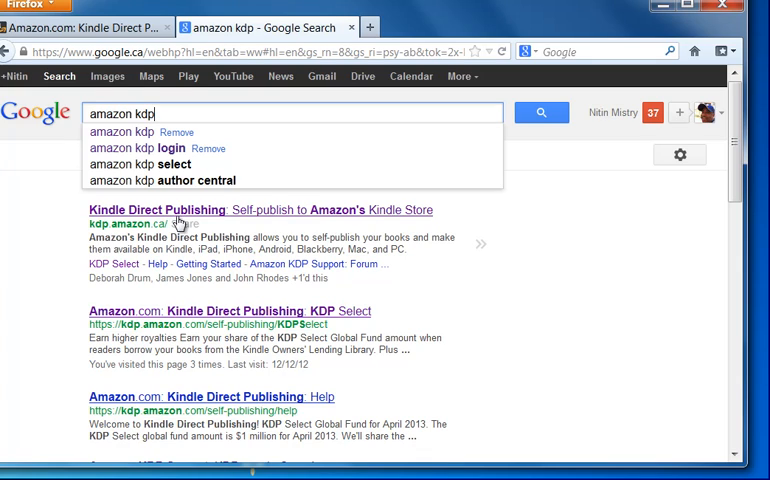
mouse_move(156, 148)
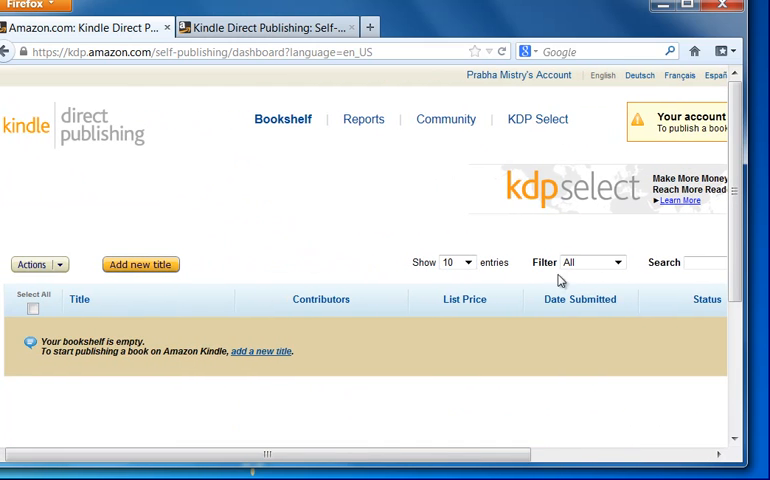
mouse_move(432, 188)
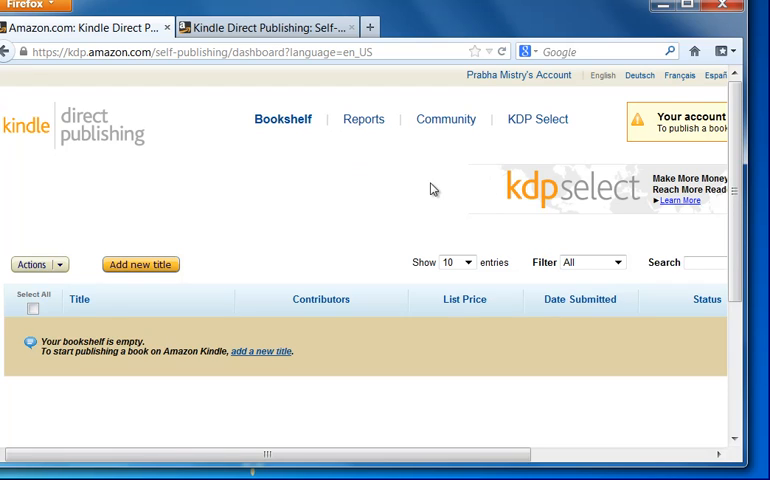
mouse_move(418, 200)
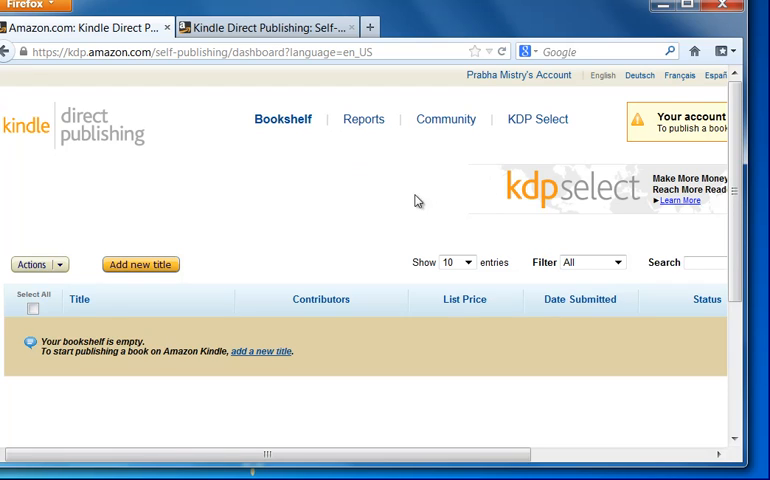
mouse_move(216, 408)
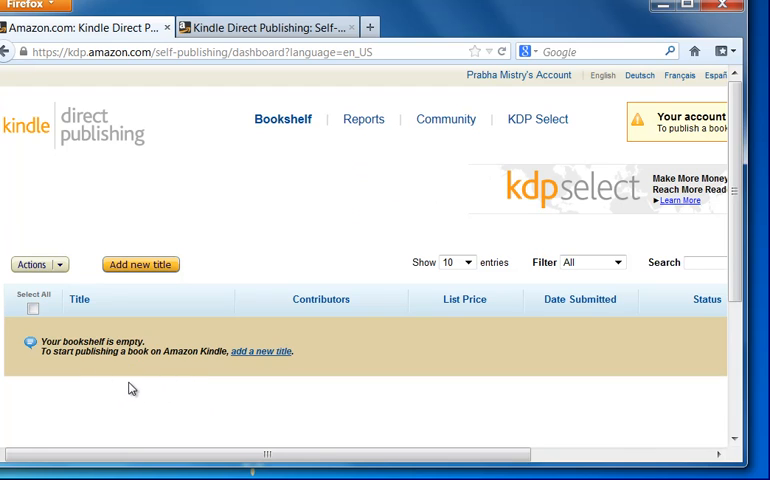
mouse_move(188, 374)
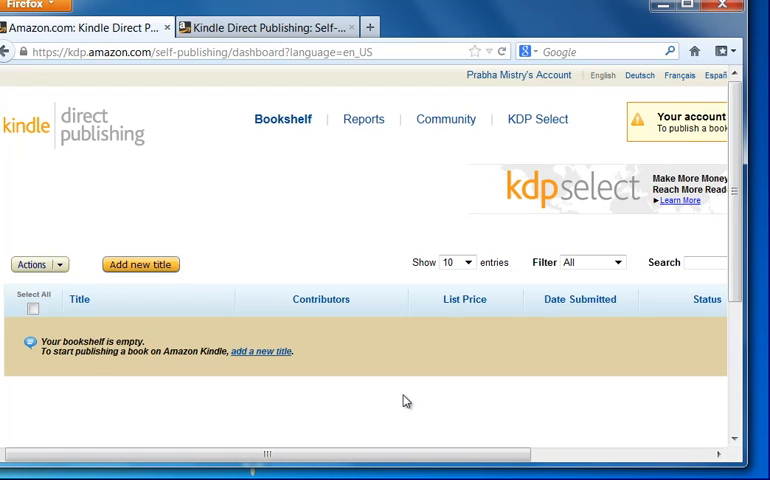
mouse_move(212, 252)
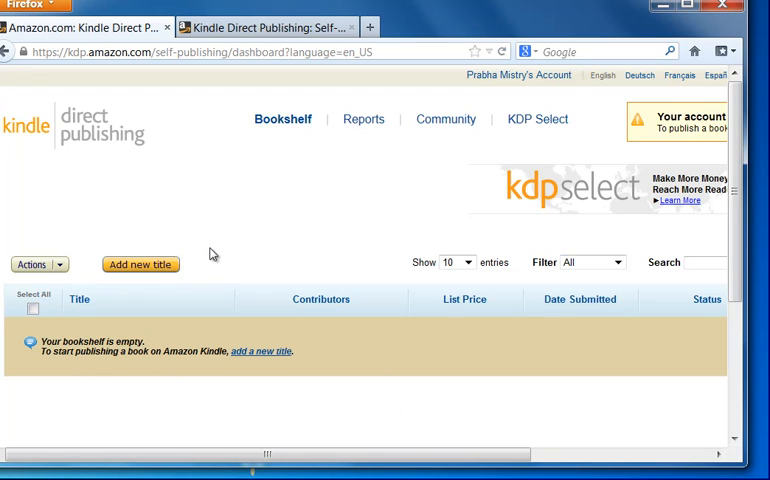
mouse_move(100, 230)
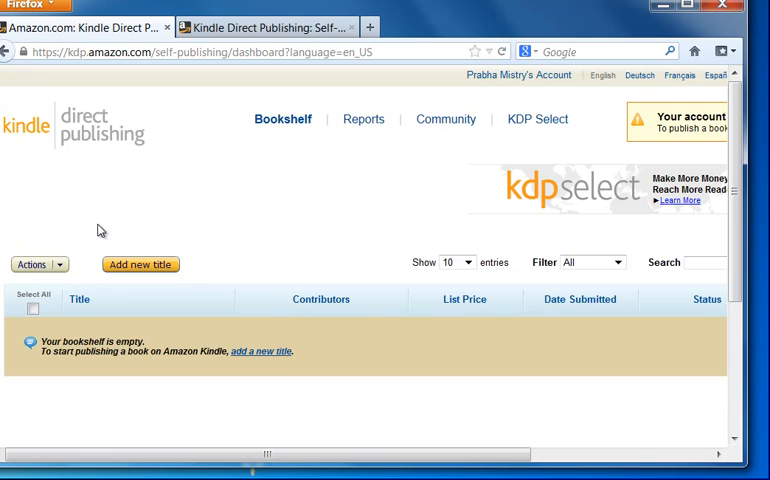
mouse_move(110, 212)
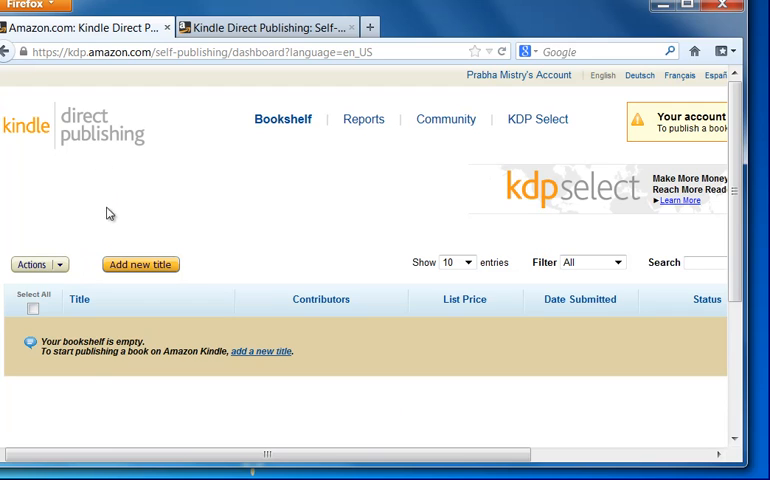
mouse_move(184, 224)
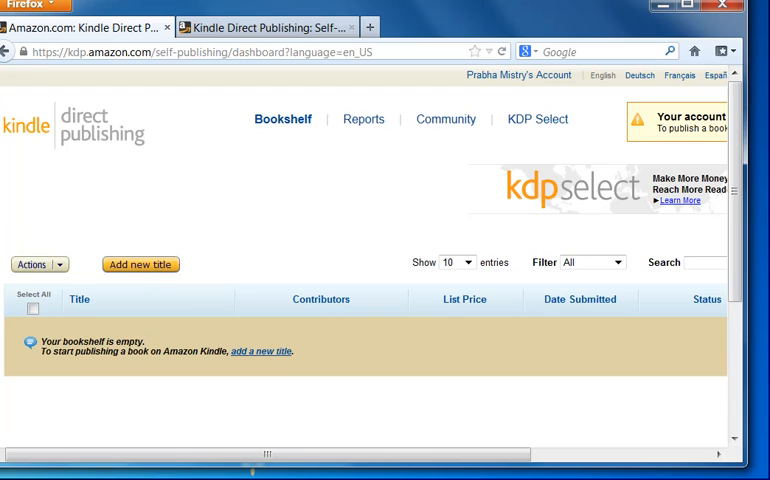
mouse_move(200, 404)
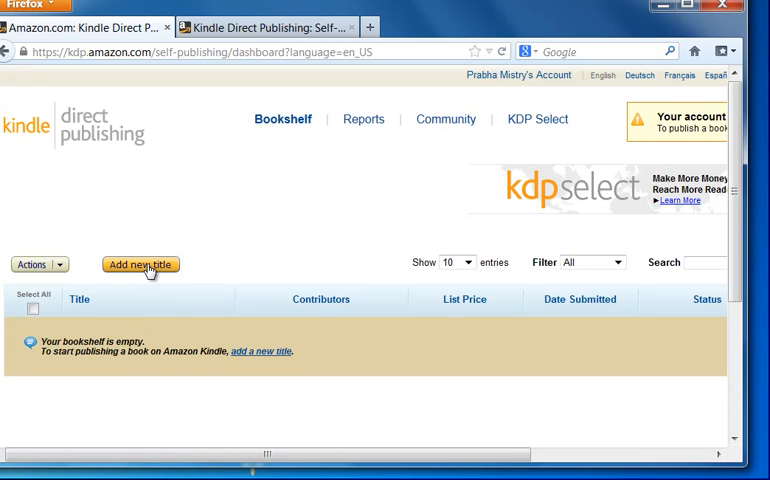
Step: Start a new KDP title and tick 'Enroll this book in KDP Select'
click(140, 264)
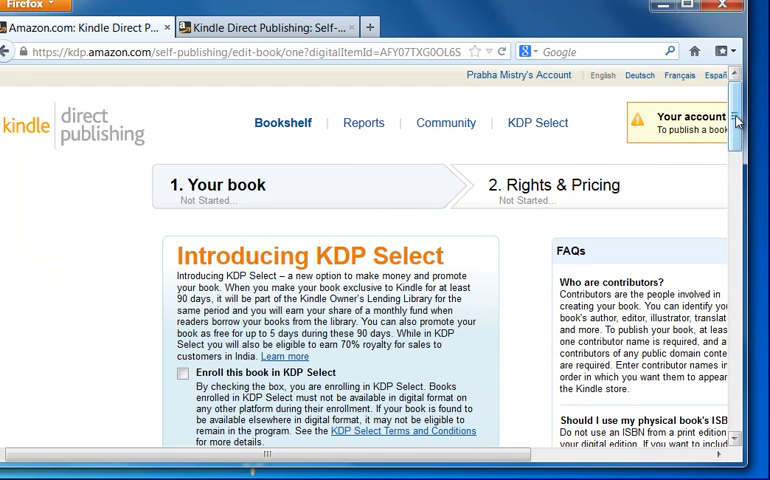
scroll(down, 3)
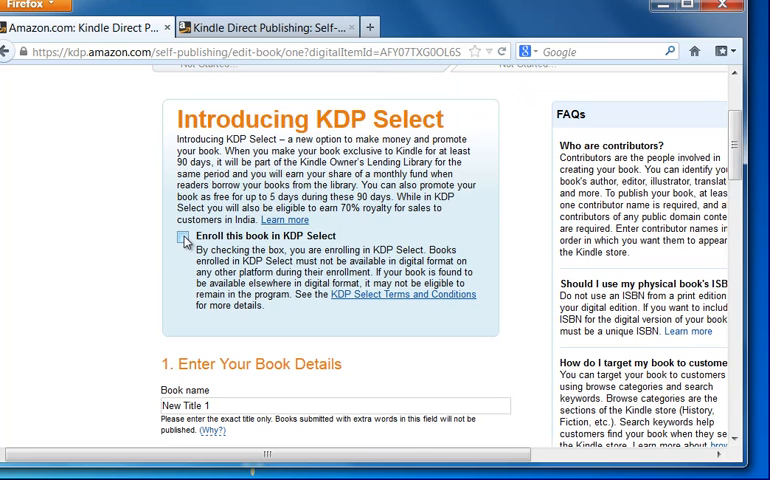
click(184, 236)
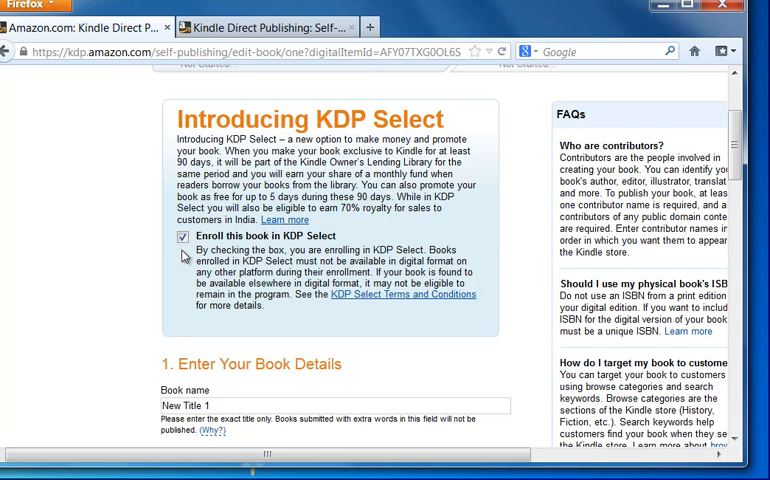
click(184, 238)
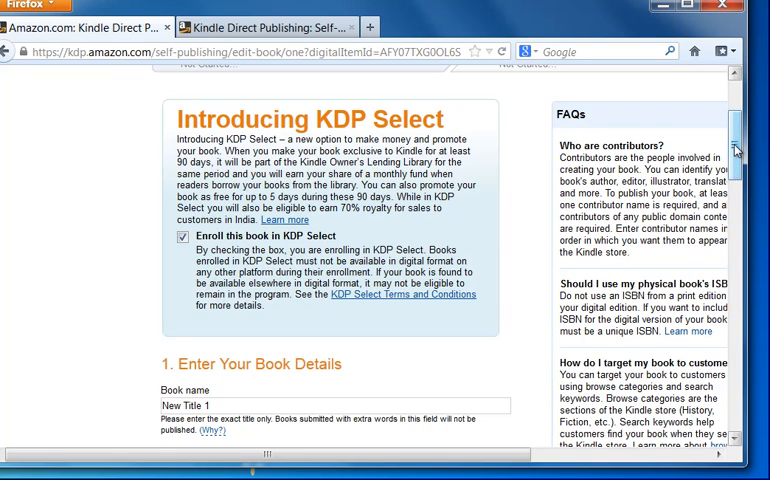
mouse_move(736, 150)
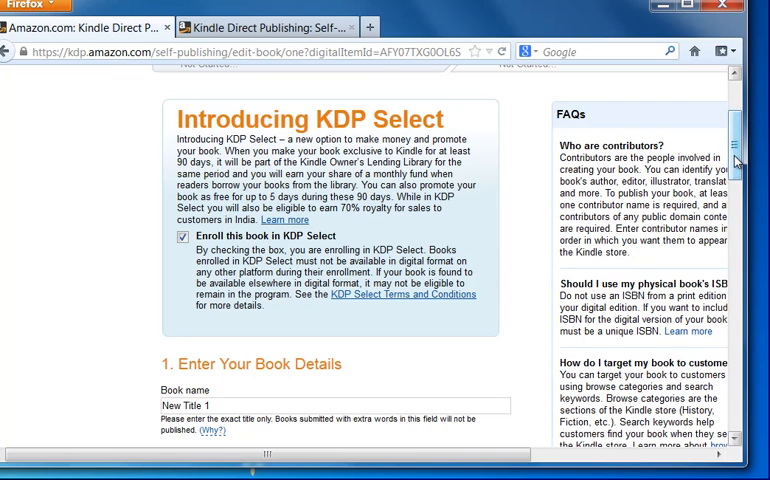
Step: Scroll down the new title form to reach the book details section
scroll(down, 3)
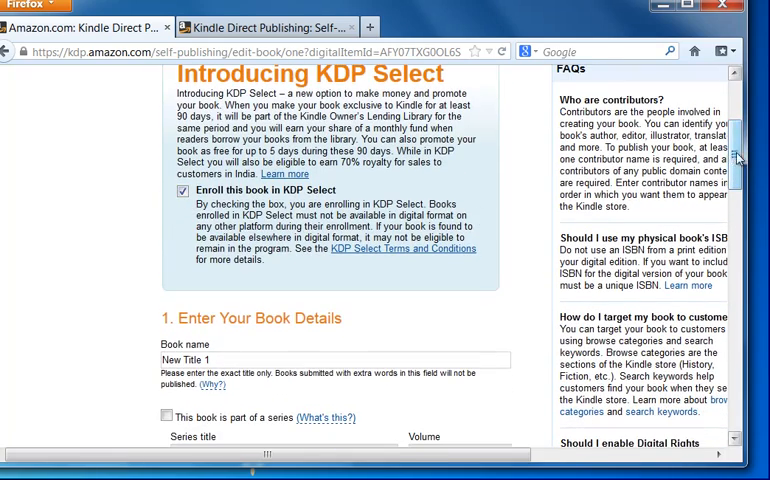
scroll(down, 3)
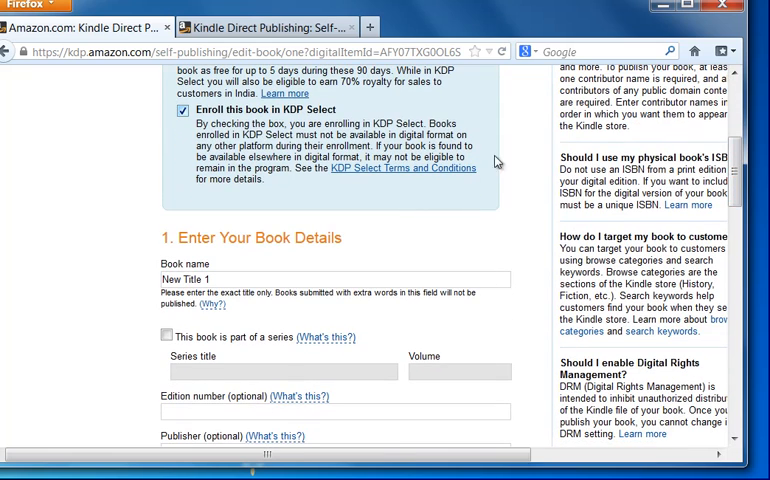
scroll(down, 3)
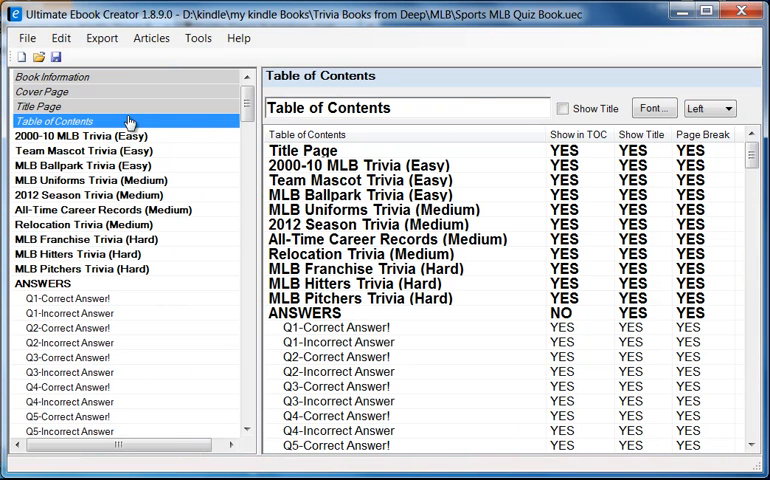
Step: Enter book name 'Sports MLB Quiz Book' and publisher 'Kishan Mistry'
click(52, 76)
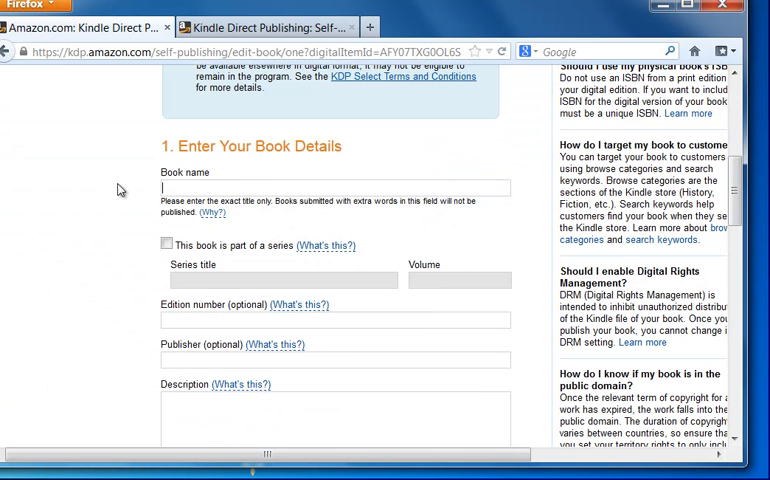
text(Sports MLB Quiz Book)
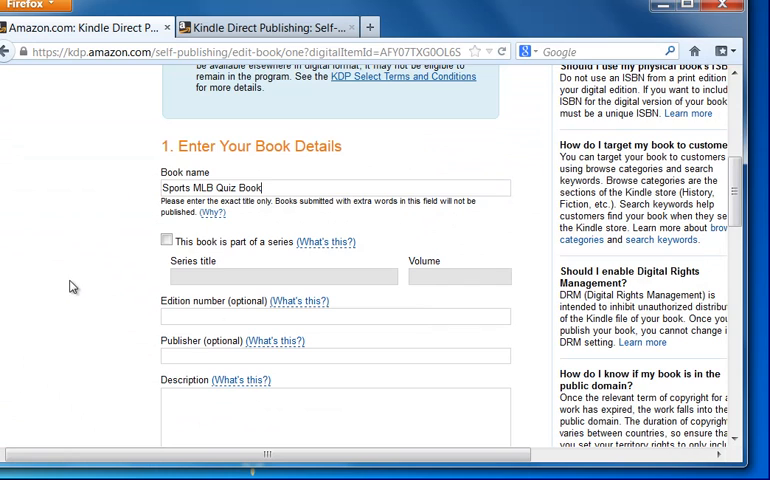
scroll(down, 3)
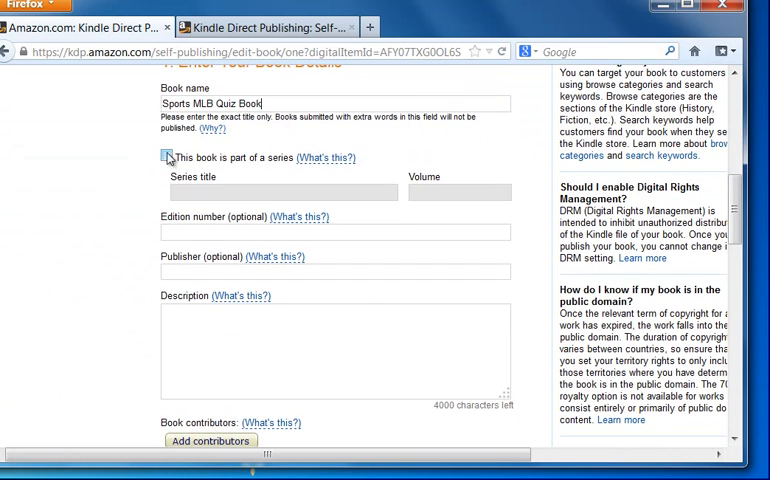
click(168, 156)
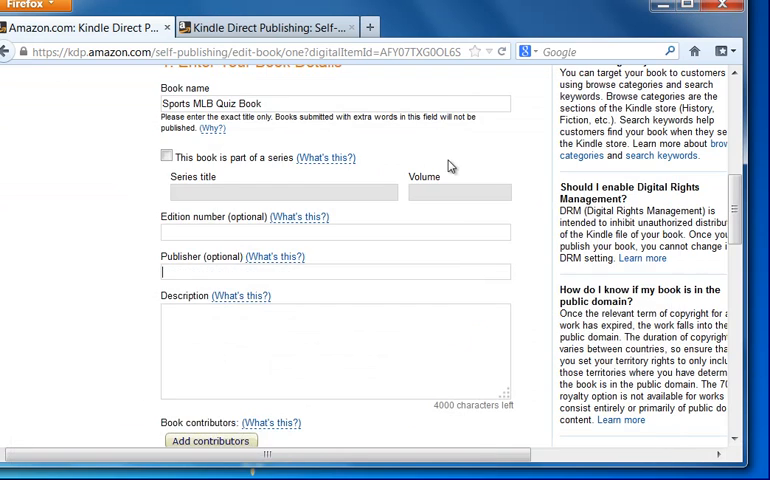
text(Kishan Mistry)
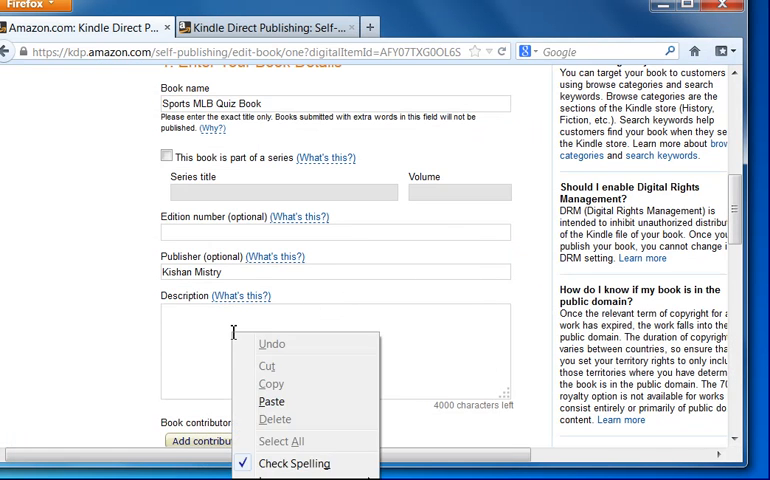
Step: Paste the prepared MLB trivia blurb into the Description box and move down the form
click(272, 400)
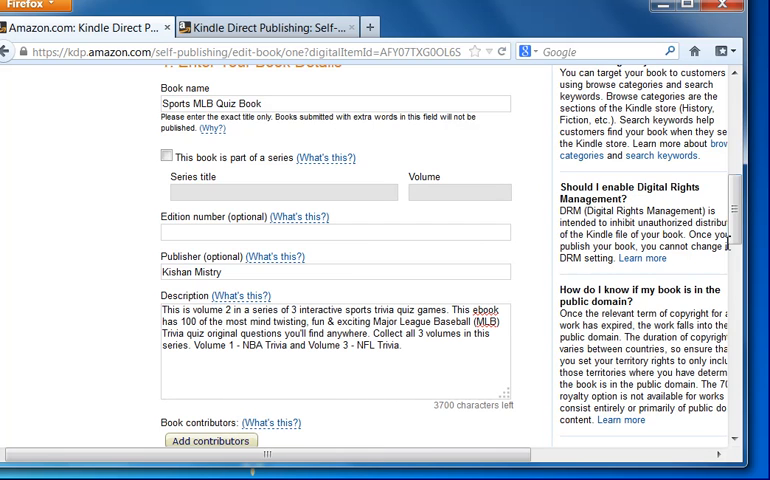
scroll(down, 3)
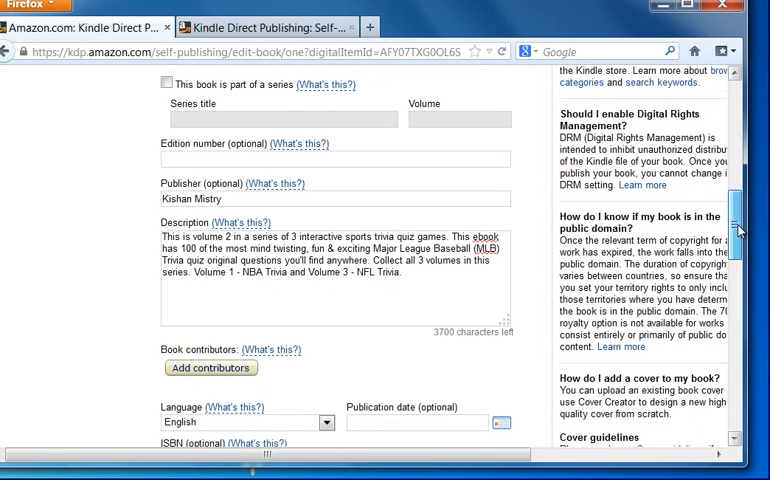
scroll(down, 3)
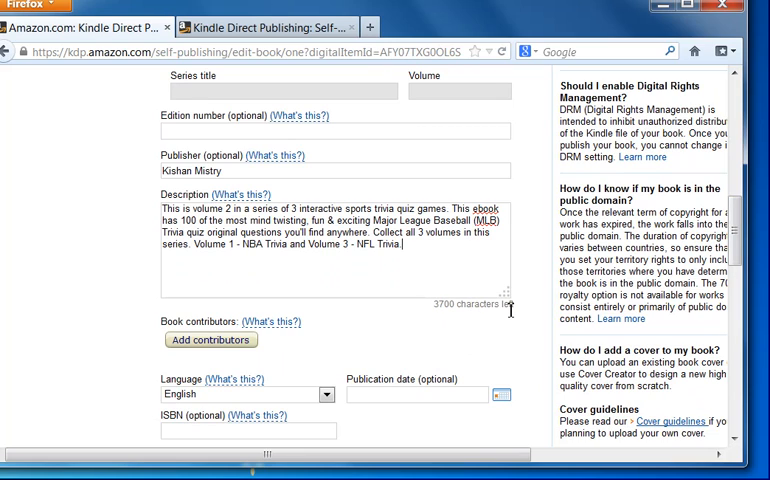
mouse_move(412, 314)
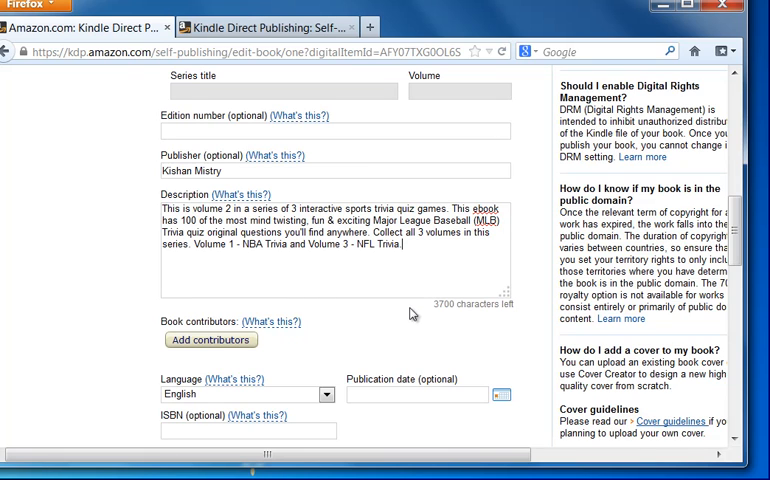
scroll(down, 3)
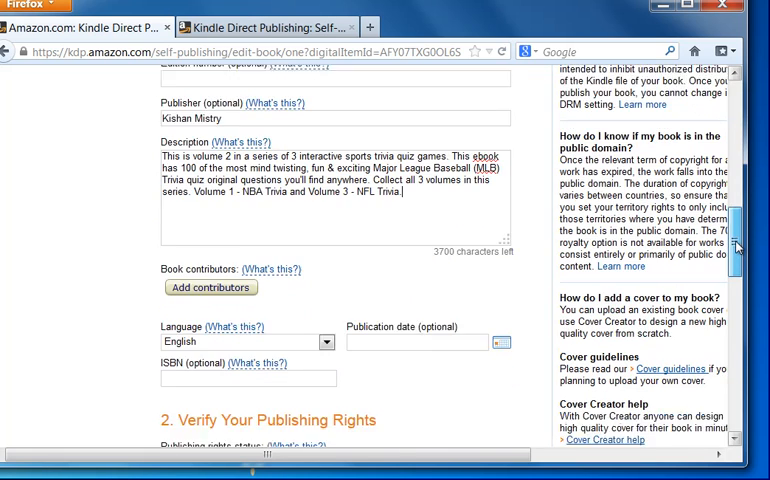
scroll(down, 3)
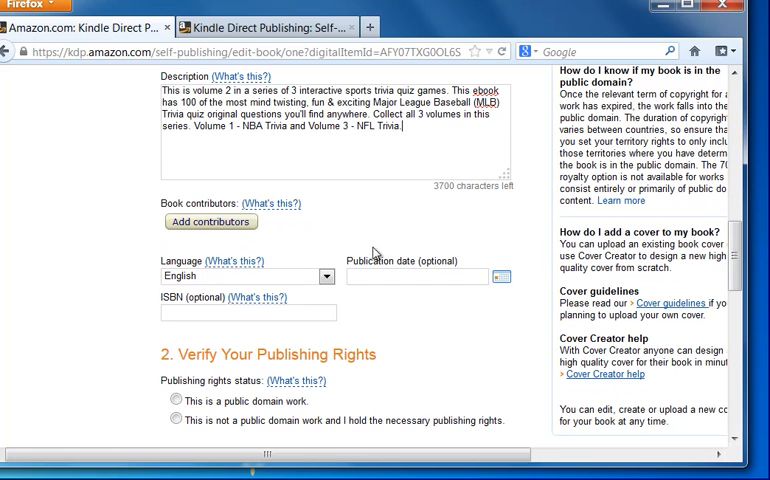
mouse_move(222, 222)
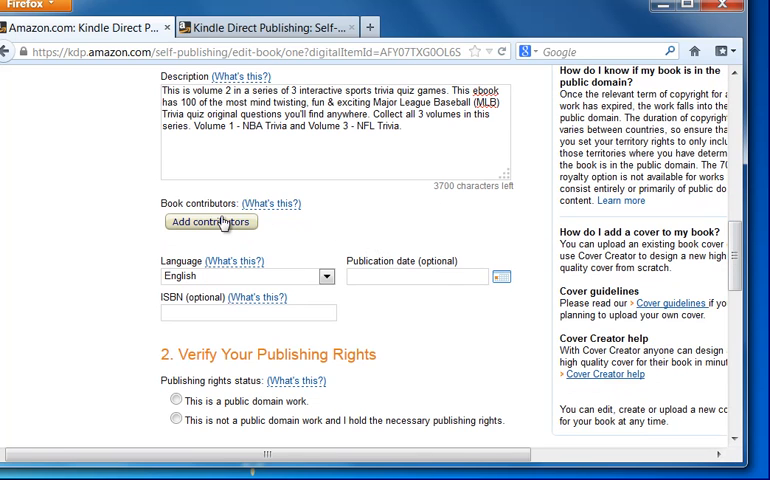
Step: Add the author (last name ending 'istry') as an Author contributor and save
click(208, 222)
text(M)
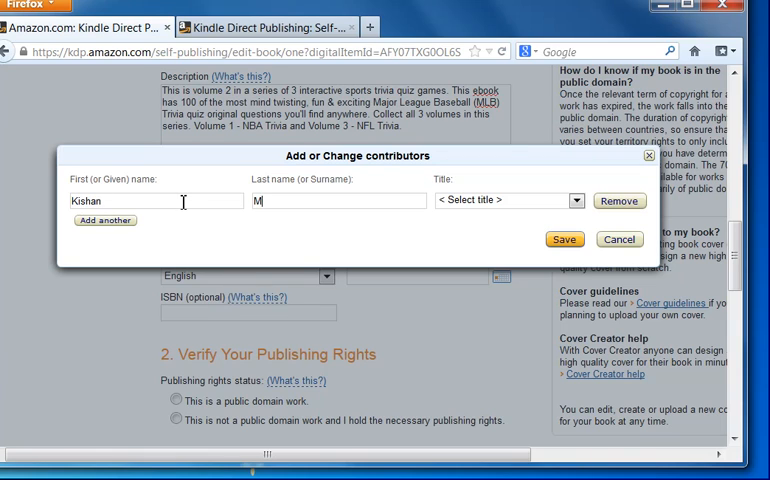
text(istry)
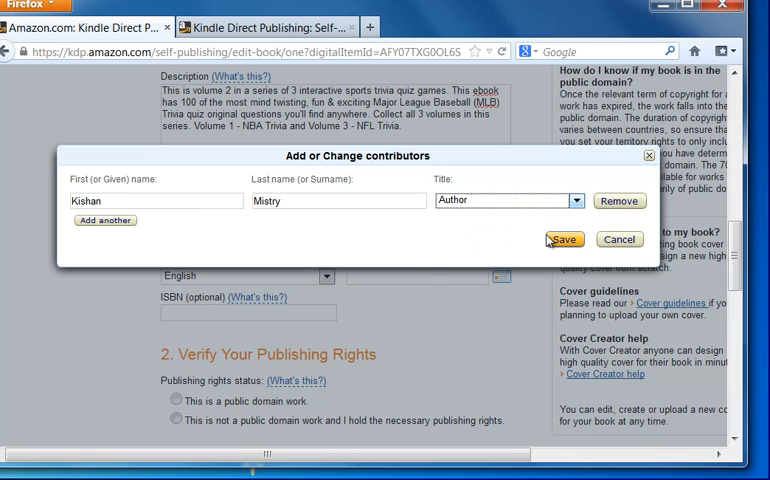
click(560, 240)
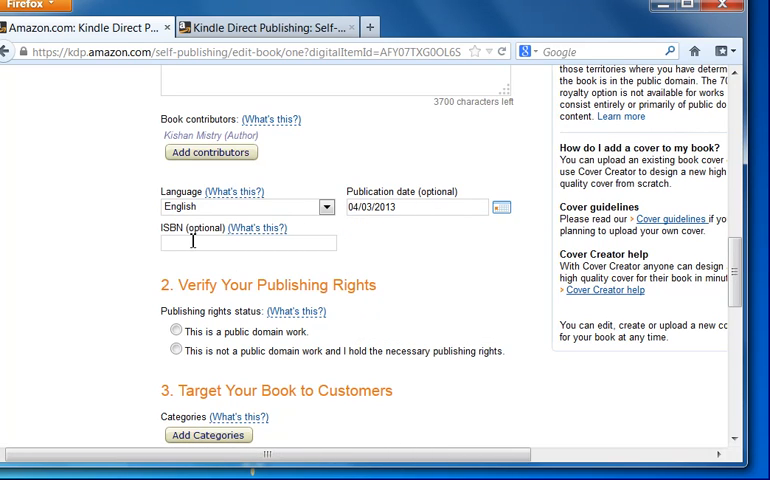
Step: Select 'This is not a public domain work and I hold the necessary publishing rights'
scroll(down, 3)
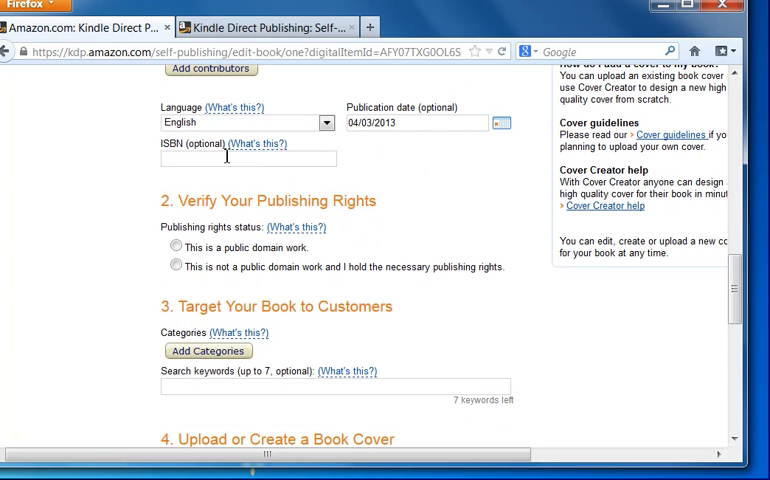
scroll(down, 3)
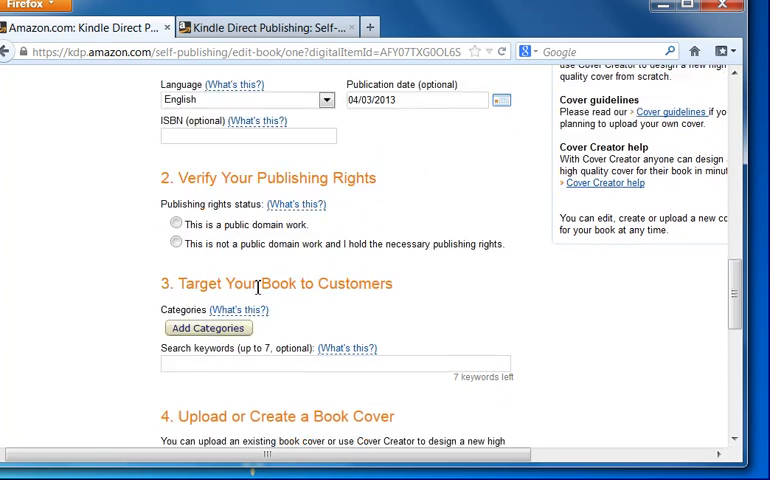
scroll(down, 3)
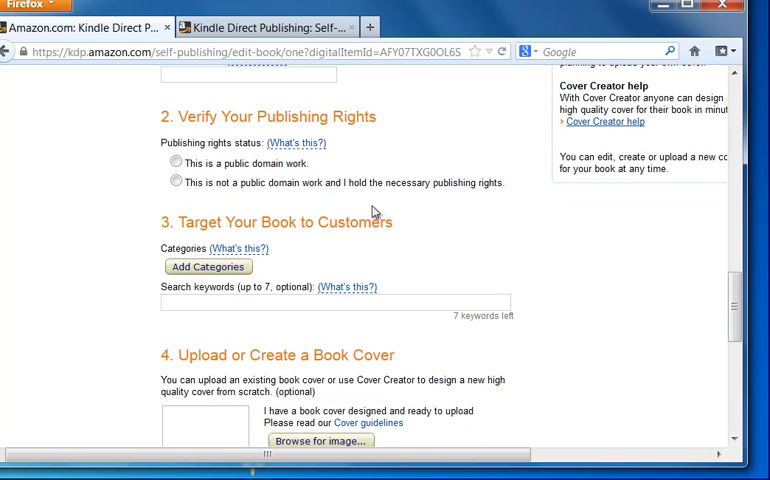
click(170, 184)
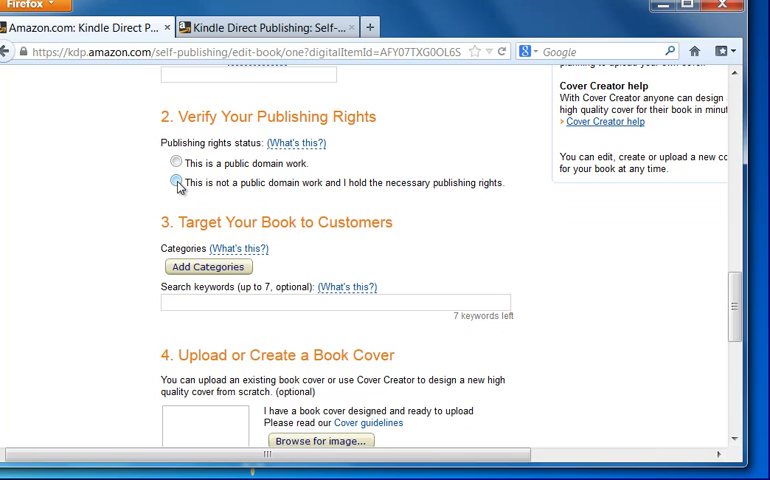
click(170, 184)
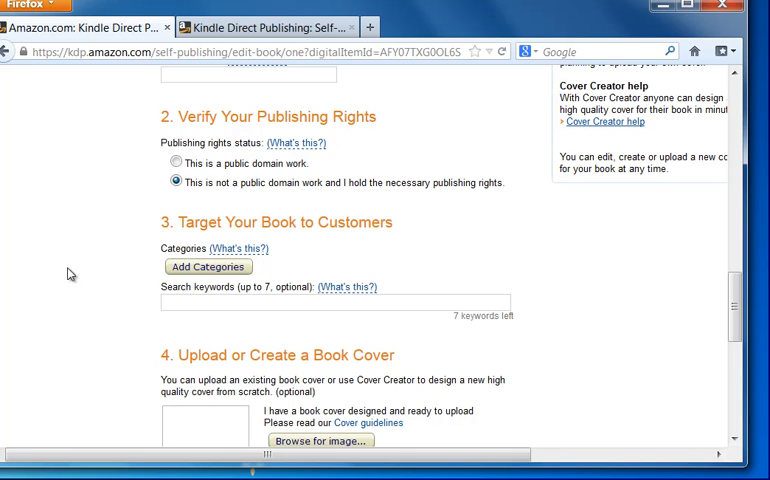
scroll(down, 3)
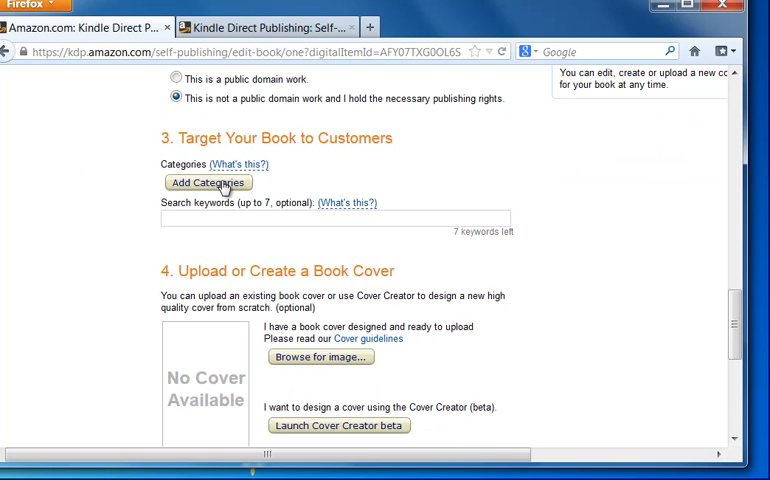
Step: Choose categories Sports & Recreation > Baseball > General and Statistics, then save them
click(206, 184)
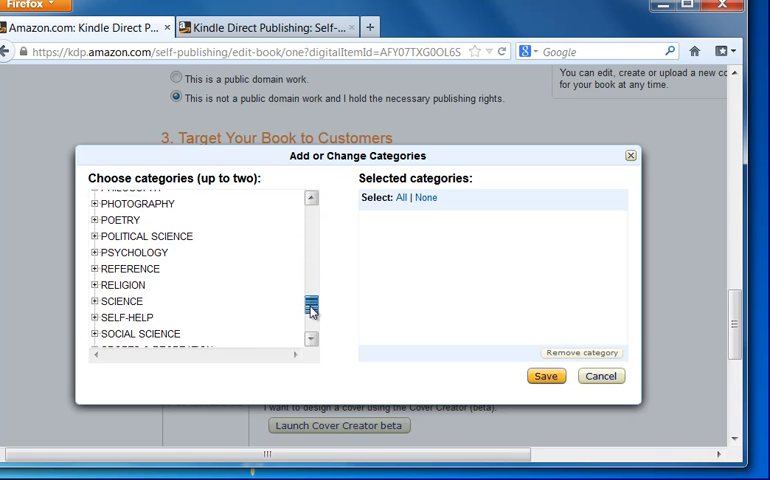
scroll(down, 3)
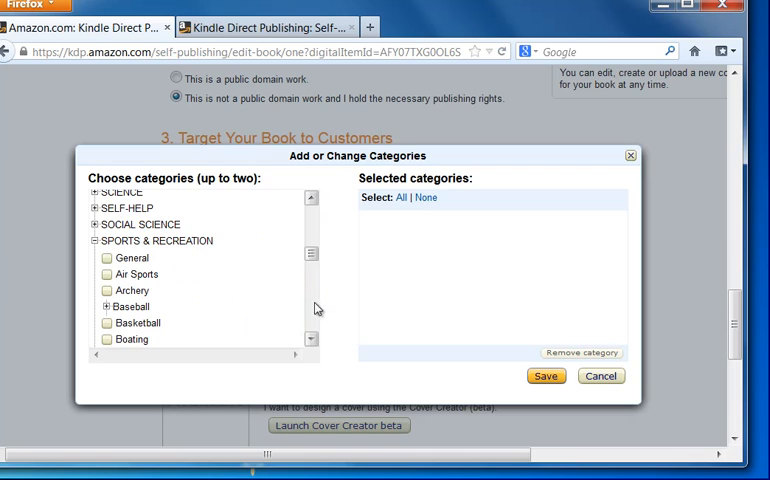
scroll(down, 3)
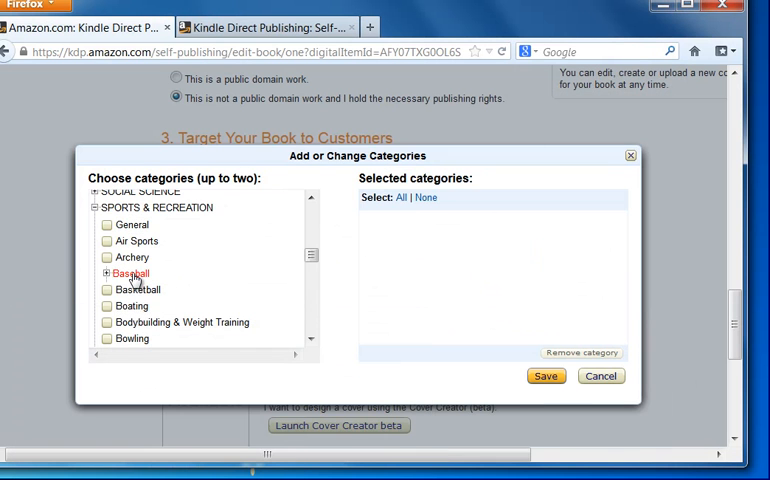
click(98, 272)
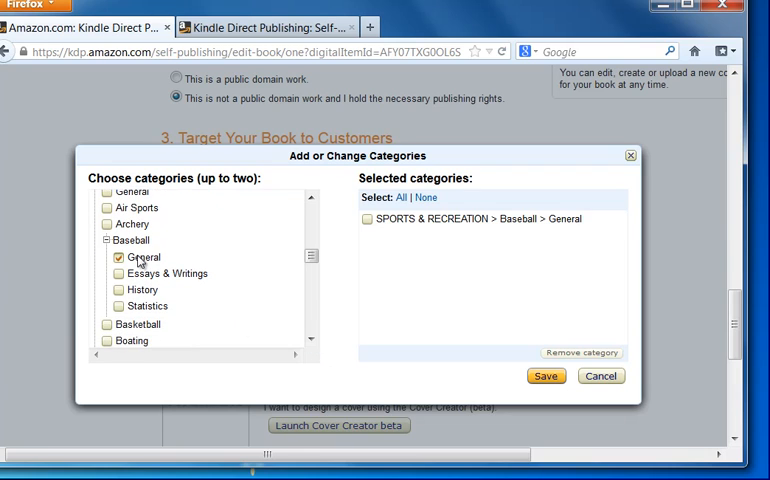
click(120, 306)
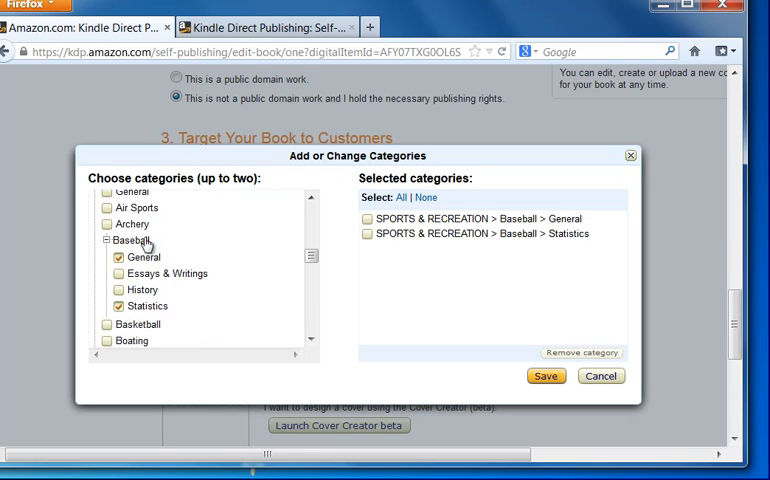
mouse_move(128, 258)
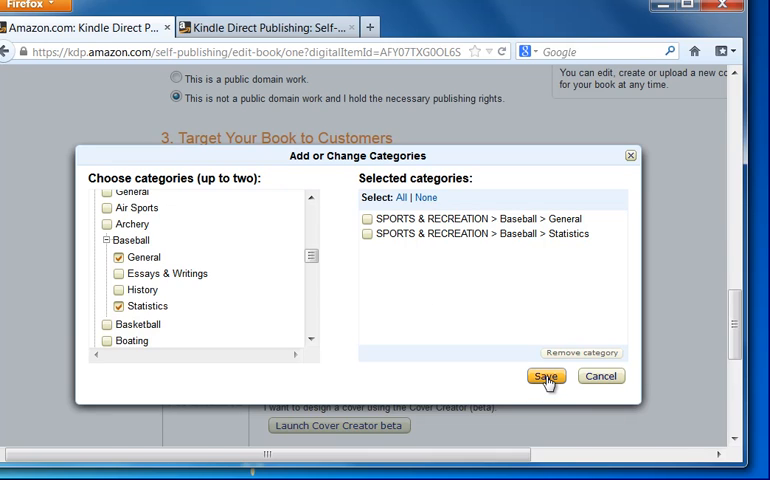
click(546, 376)
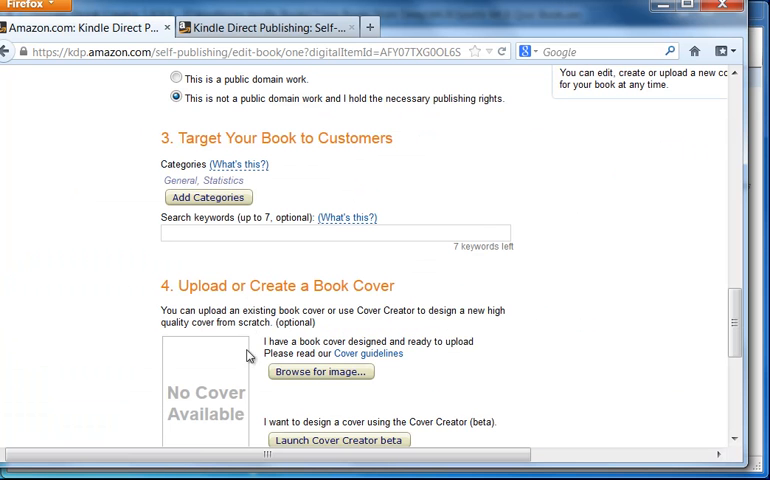
Step: Enter search keywords 'sports mlb quiz book,interactive,trivia,quiz'
text(sports mlb quiz book)
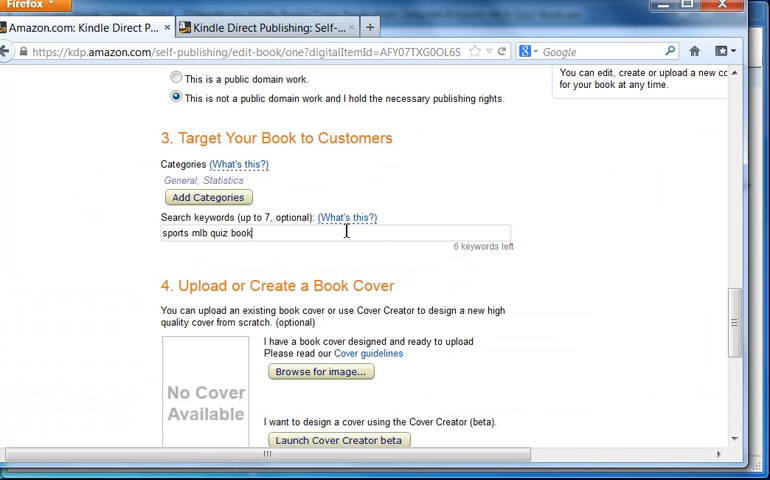
text(,)
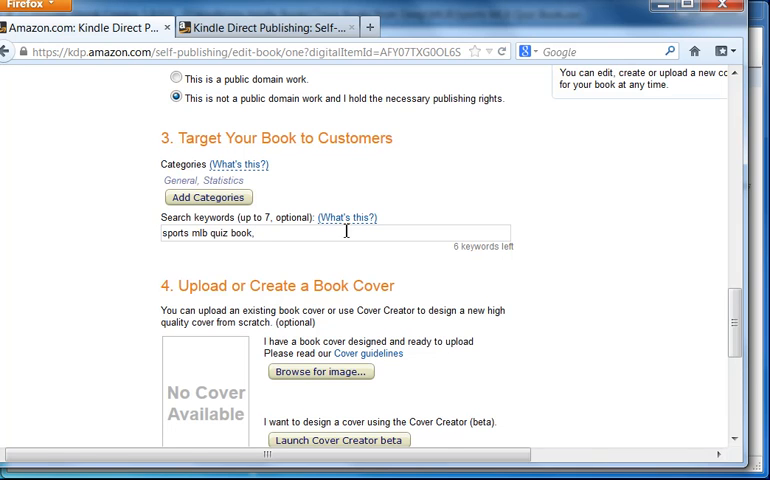
text(interactive,)
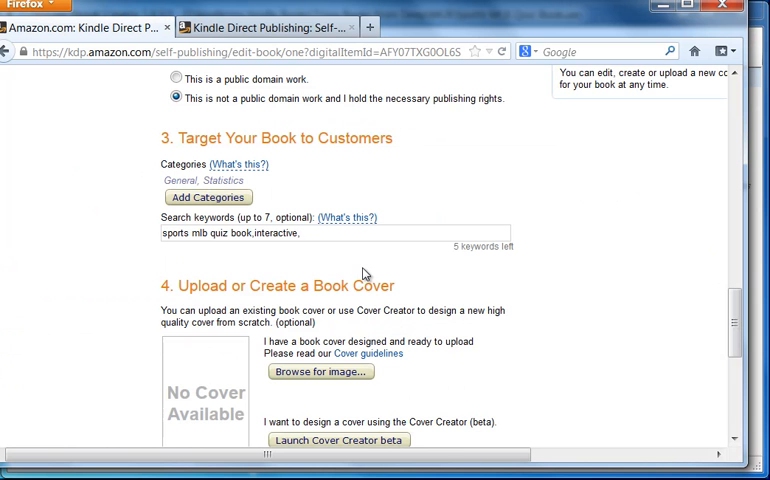
text(trivia,quiz)
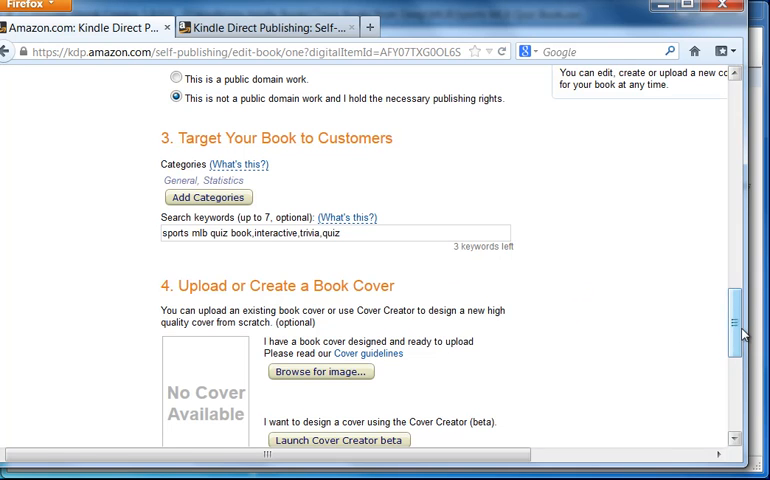
scroll(down, 3)
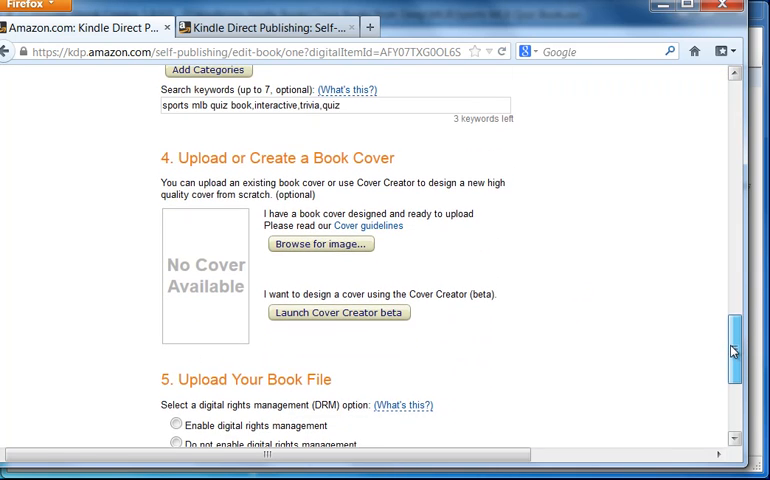
scroll(down, 3)
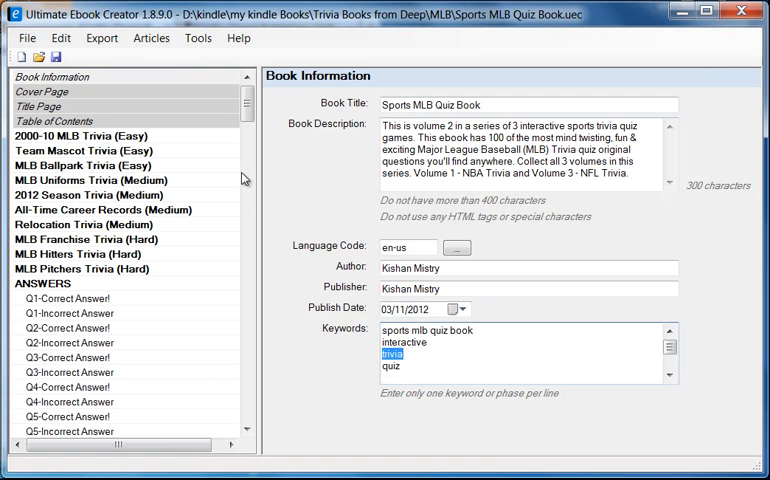
click(42, 92)
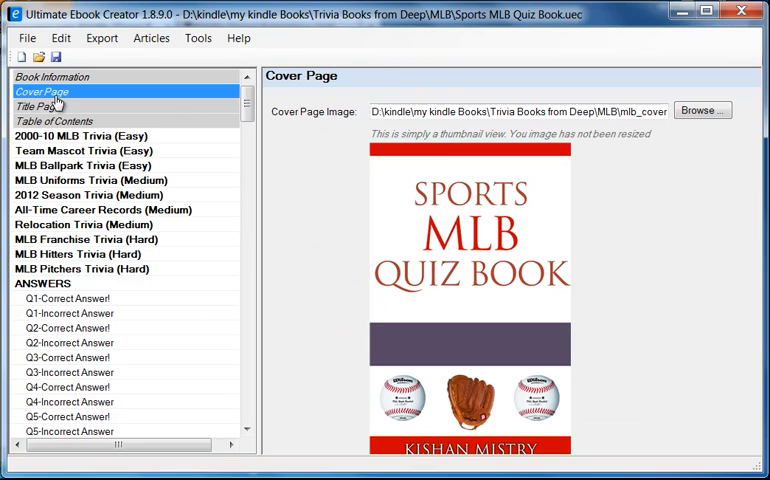
mouse_move(284, 112)
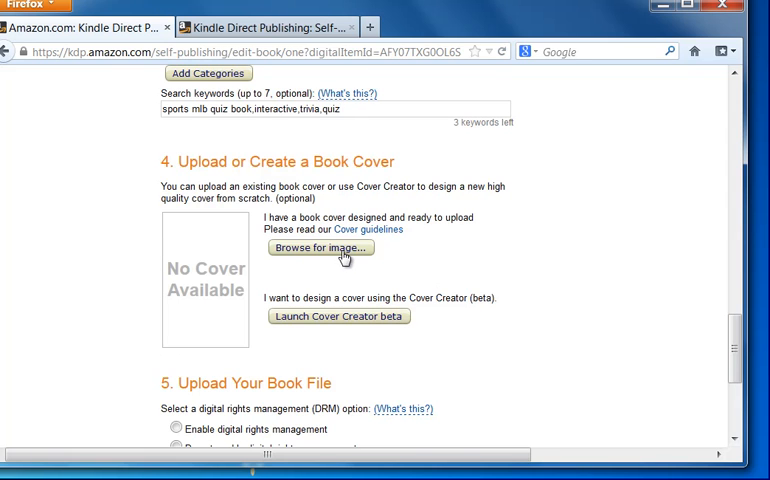
Step: Upload mlb_cover_page.jpg from the computer as the cover image
click(318, 248)
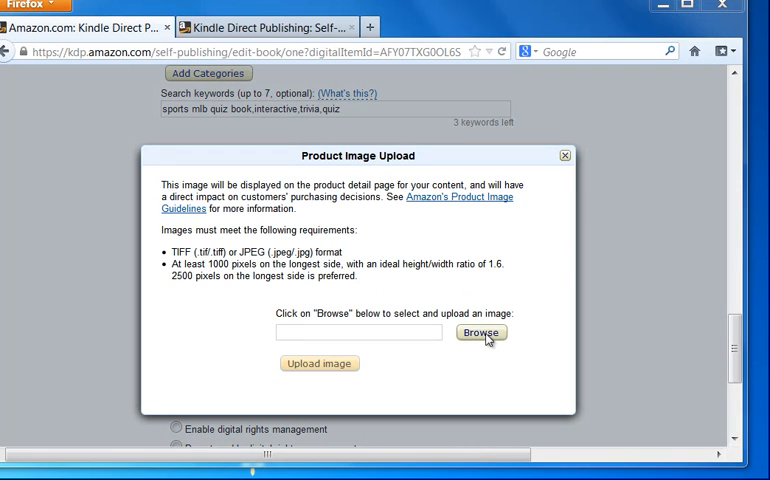
click(480, 332)
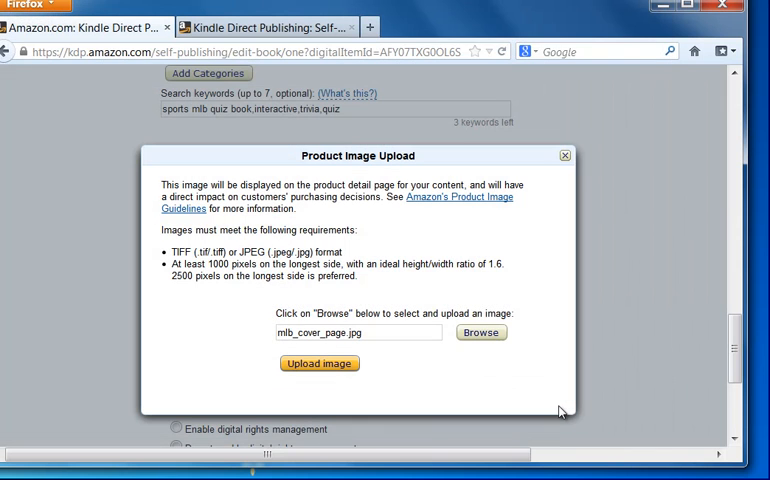
mouse_move(186, 278)
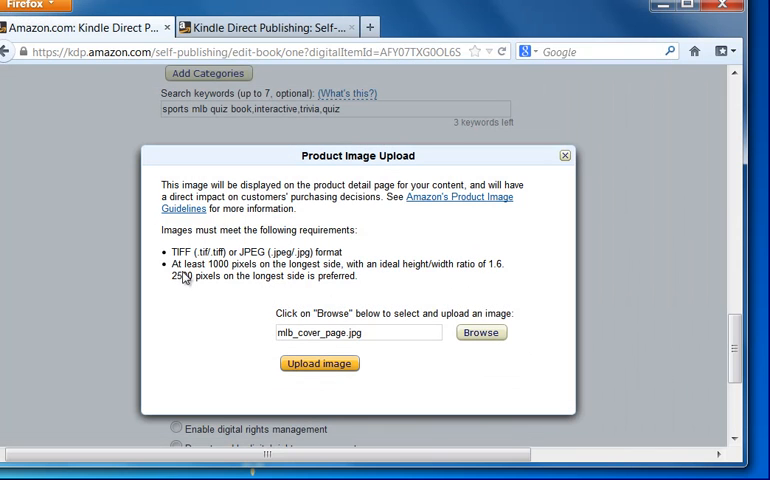
mouse_move(296, 278)
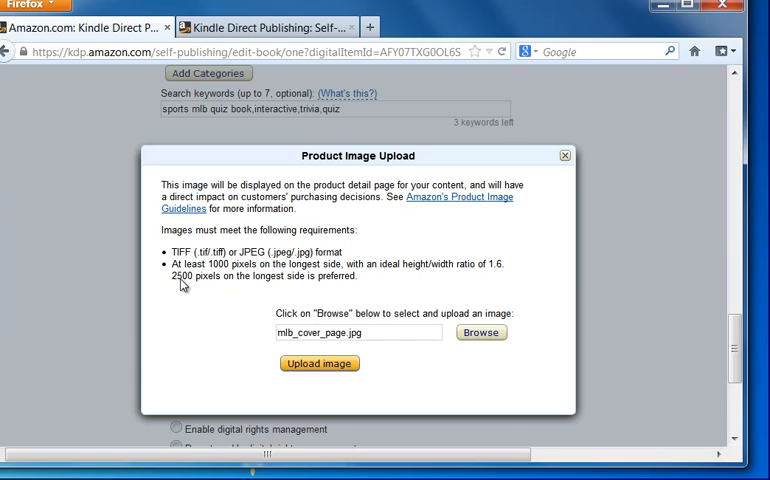
mouse_move(228, 280)
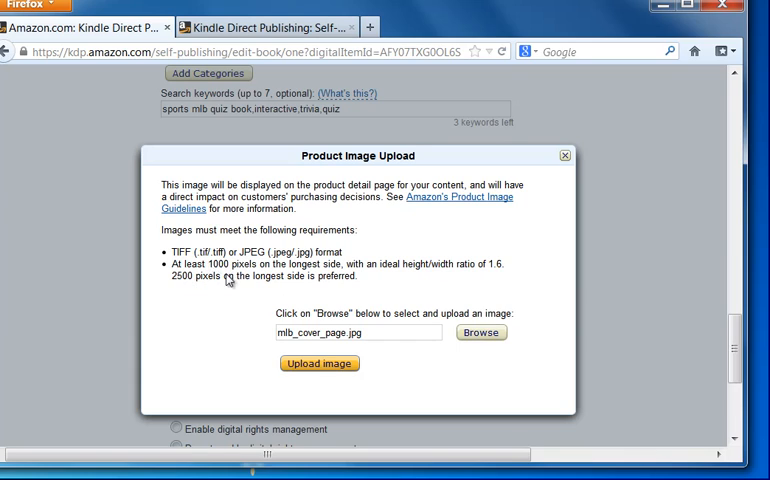
mouse_move(220, 272)
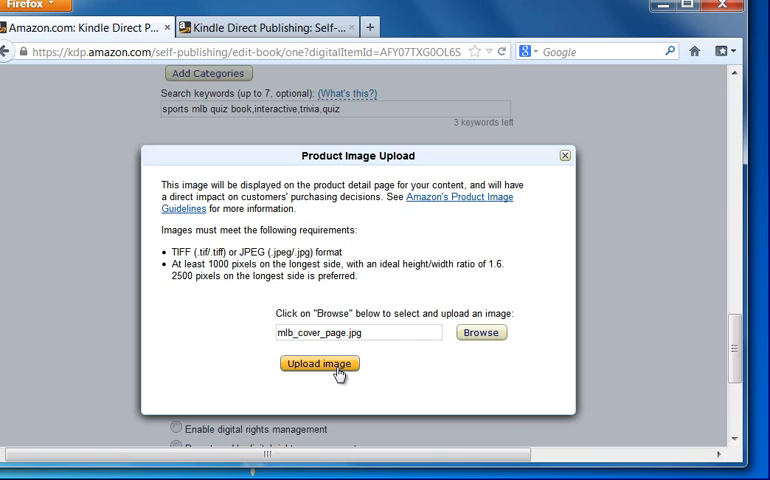
click(318, 356)
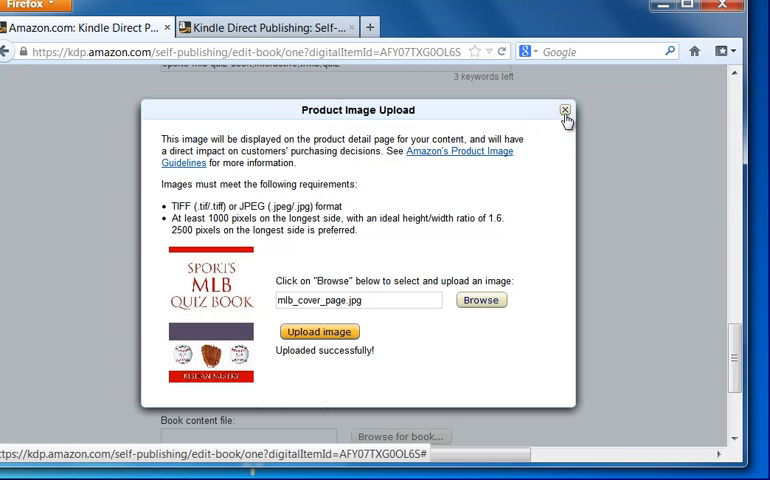
Step: Close the cover window and select 'Do not enable digital rights management' for the book file
click(564, 108)
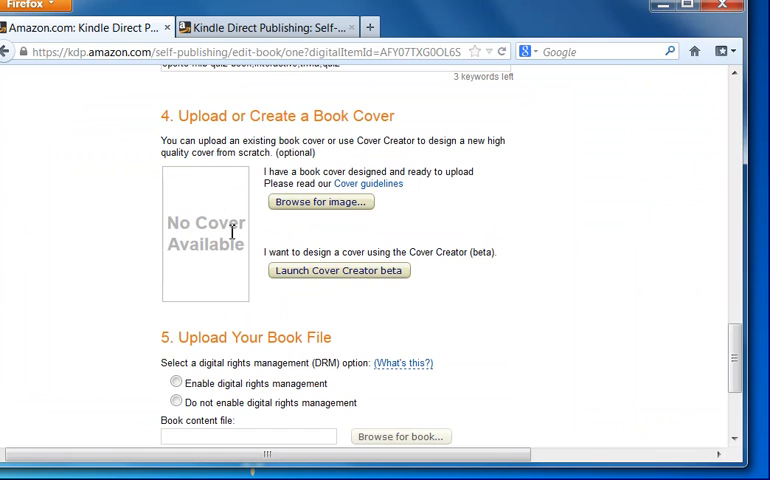
mouse_move(220, 294)
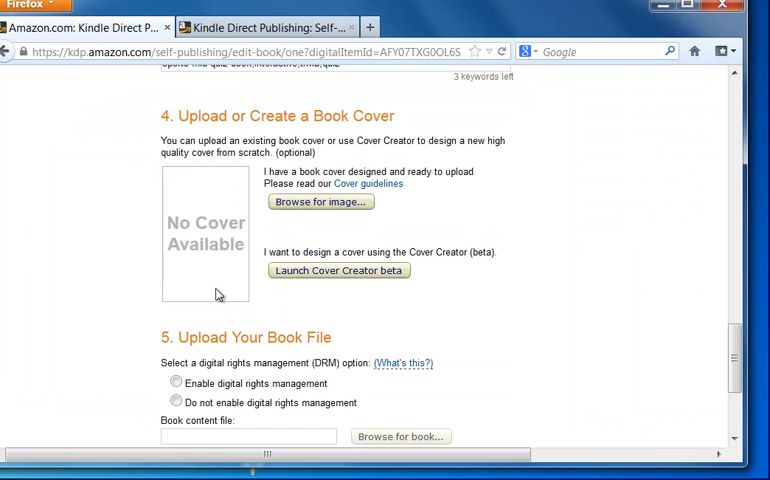
mouse_move(760, 360)
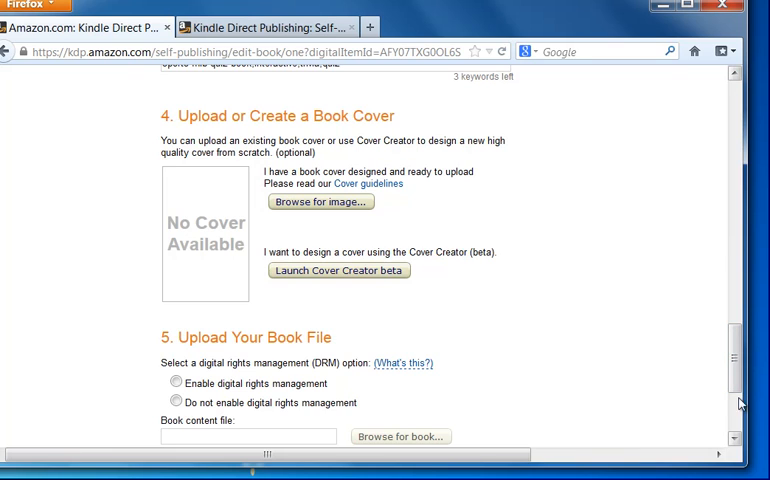
scroll(down, 3)
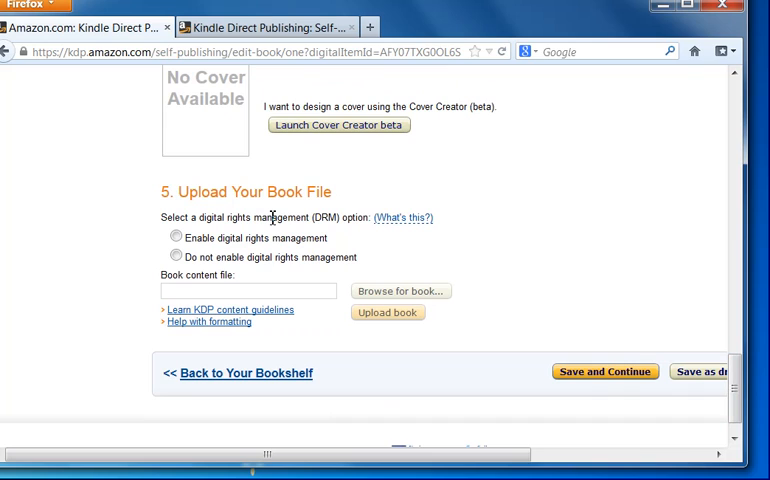
click(176, 256)
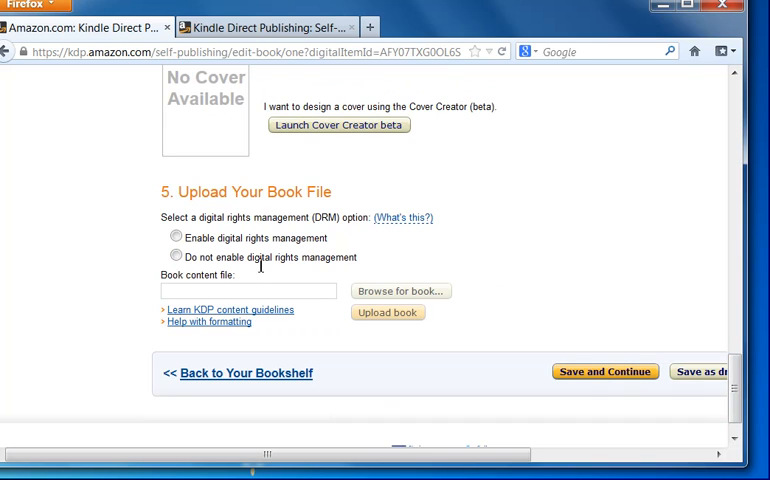
click(176, 256)
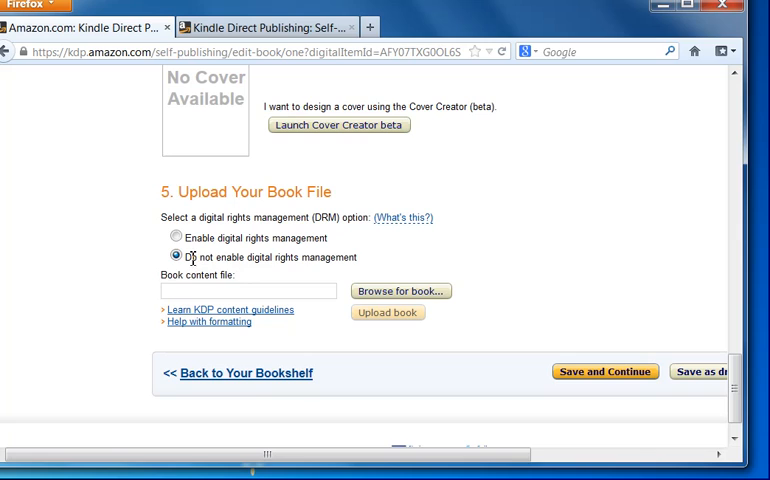
mouse_move(336, 250)
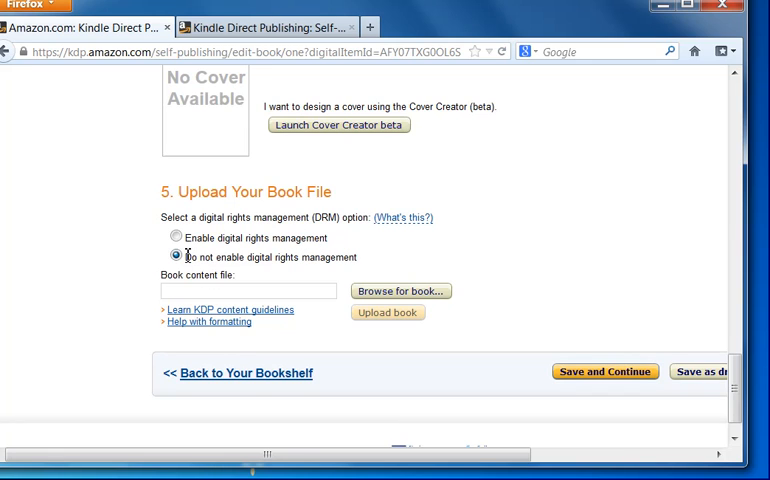
mouse_move(348, 260)
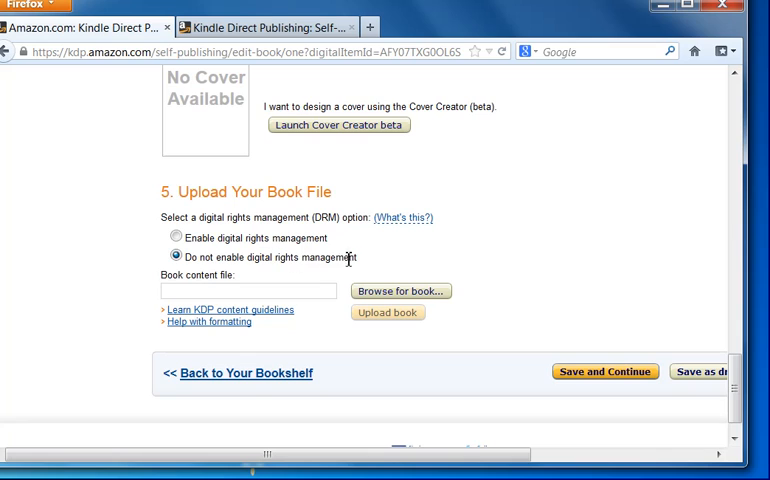
double_click(300, 258)
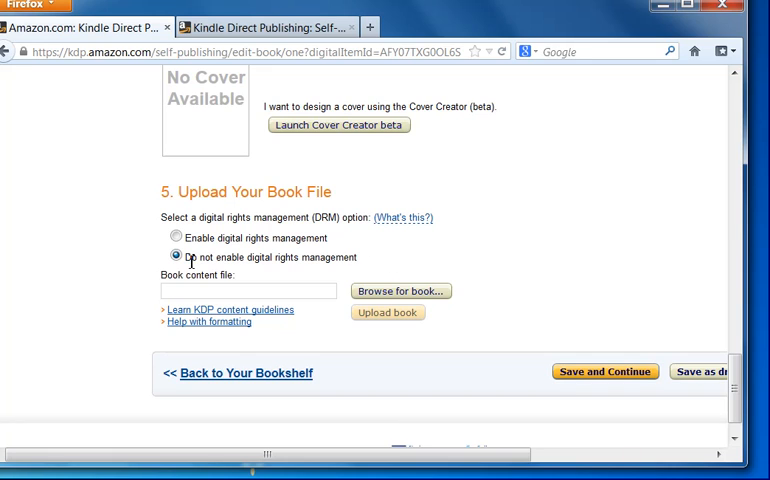
mouse_move(420, 296)
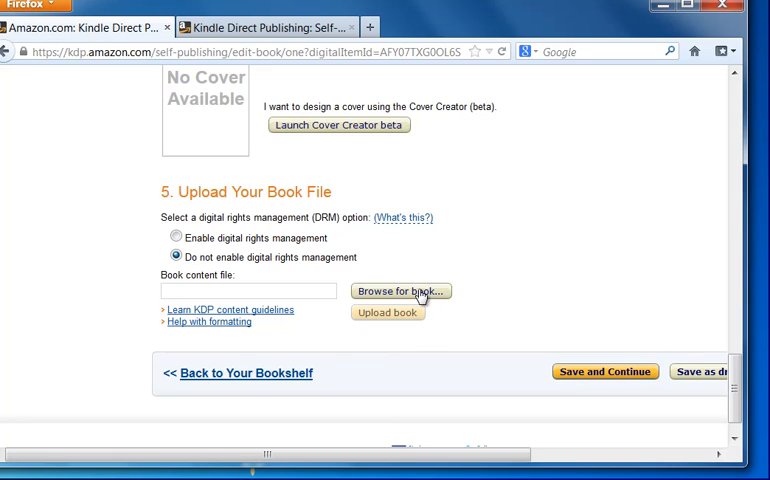
Step: Choose MLB_Trivia.mobi from the MLB folder as the book content file
click(400, 292)
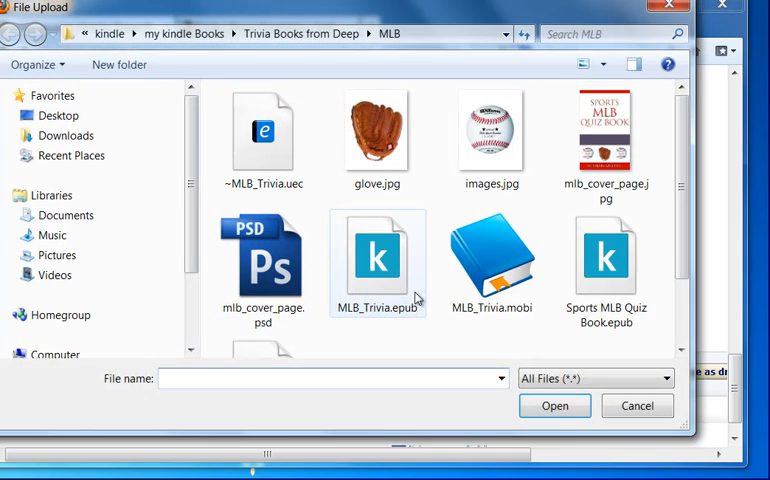
click(492, 260)
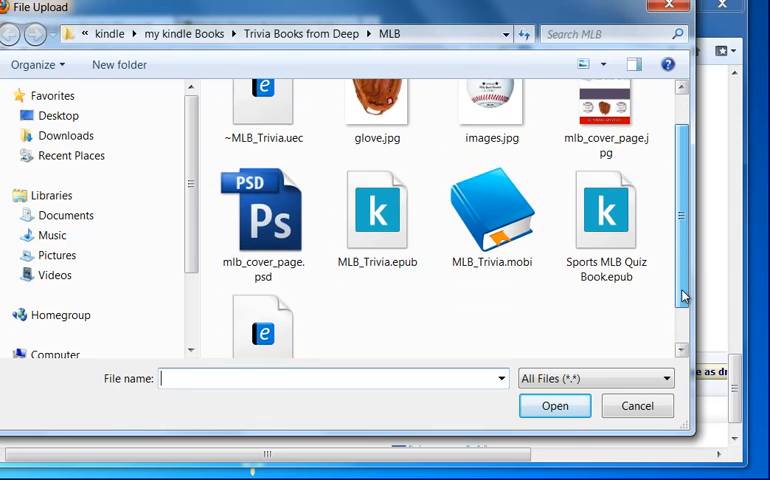
click(492, 212)
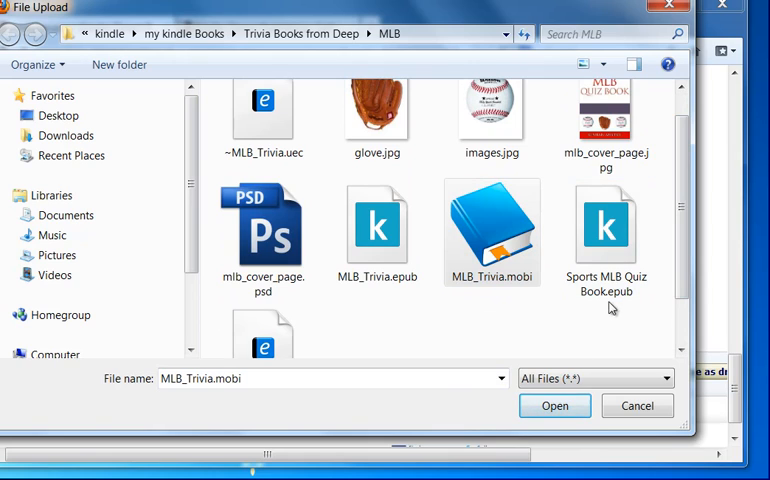
mouse_move(604, 224)
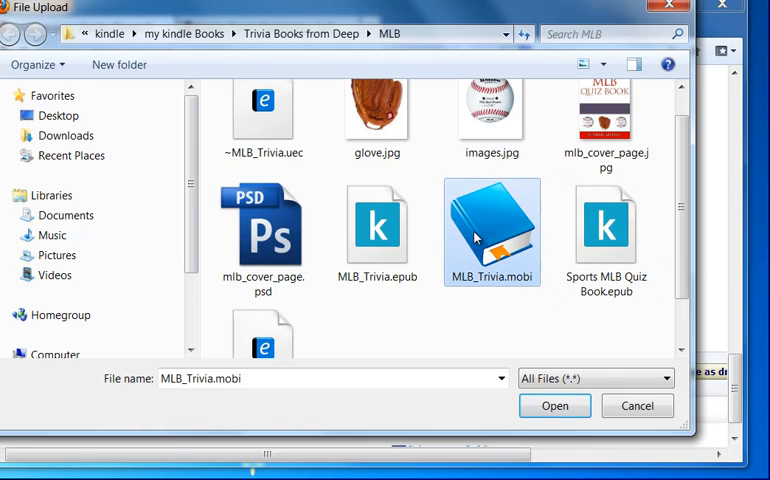
click(554, 404)
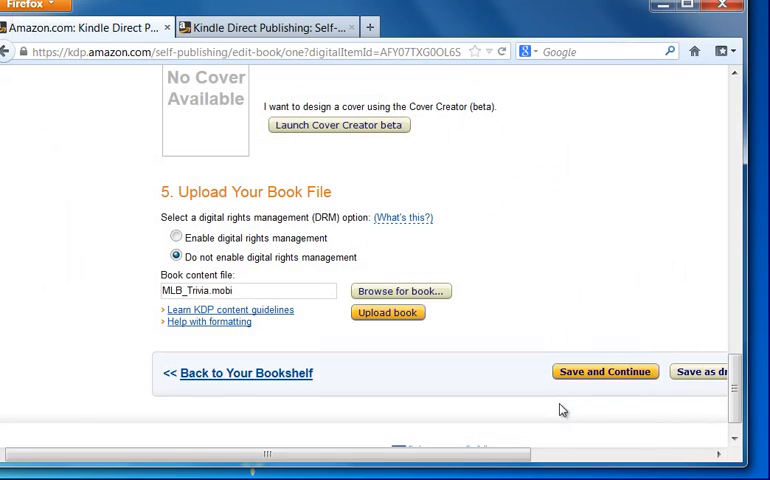
Step: Upload MLB_Trivia.mobi until 'Upload and conversion successful!' shows above the Preview section
scroll(down, 3)
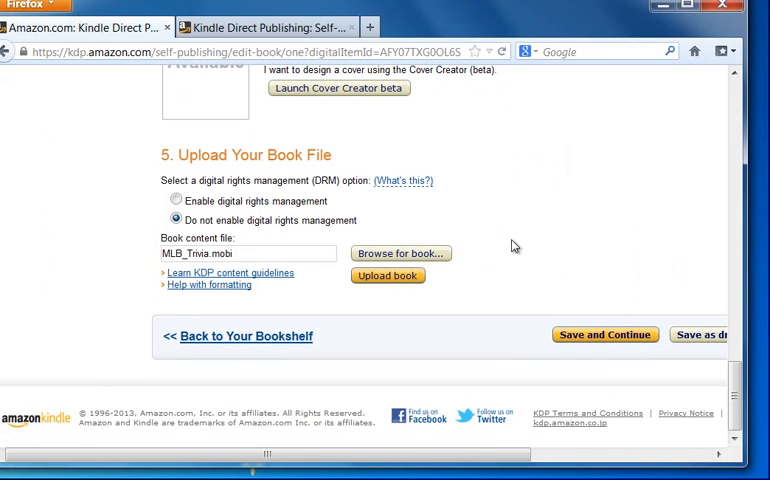
click(388, 276)
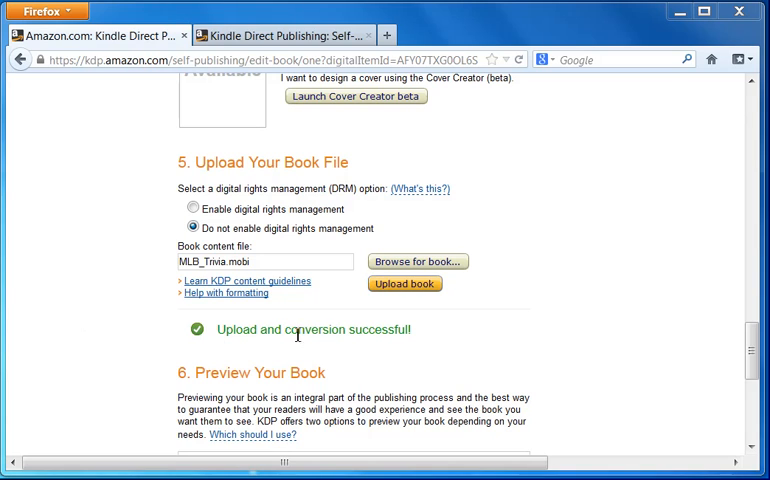
mouse_move(740, 340)
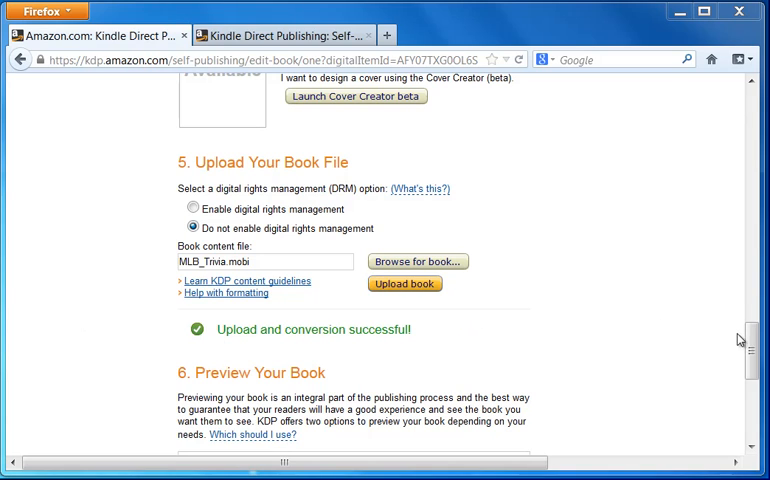
scroll(down, 3)
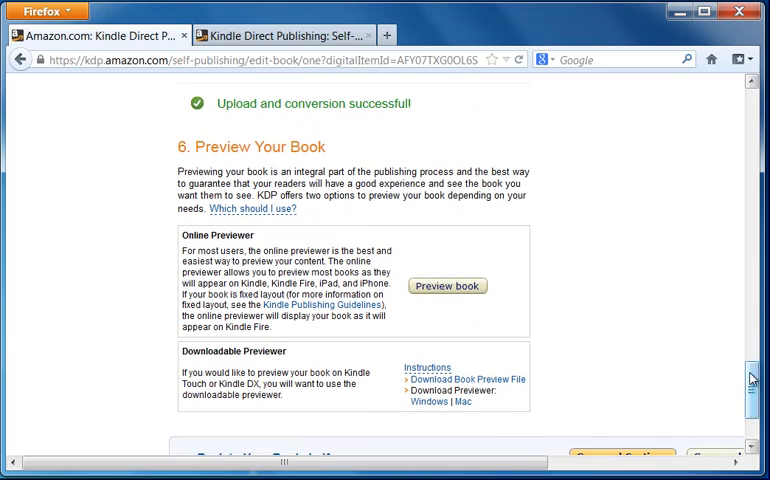
scroll(down, 3)
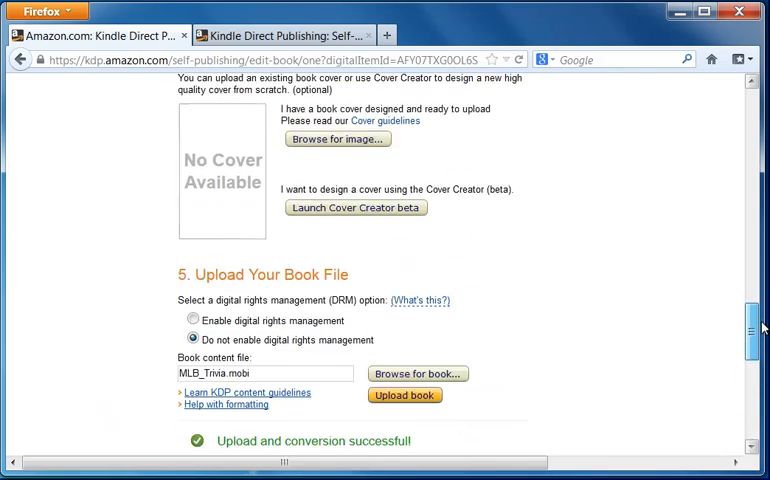
scroll(down, 3)
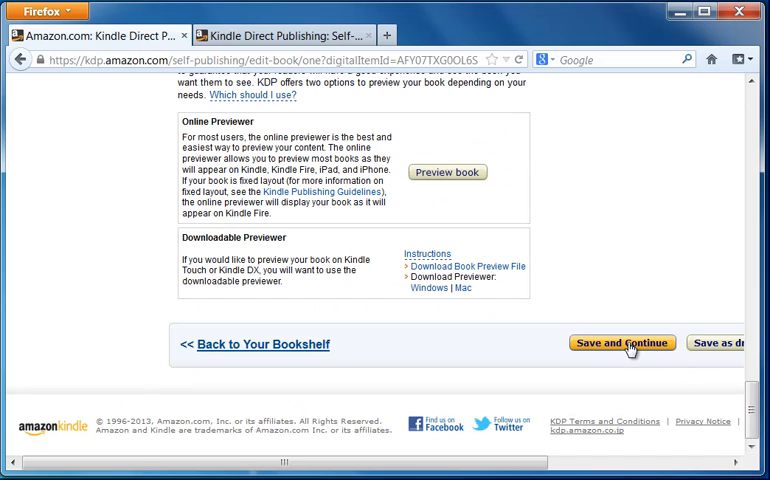
Step: Save and Continue so the bookshelf lists Sports MLB Quiz Book as a Draft
click(620, 342)
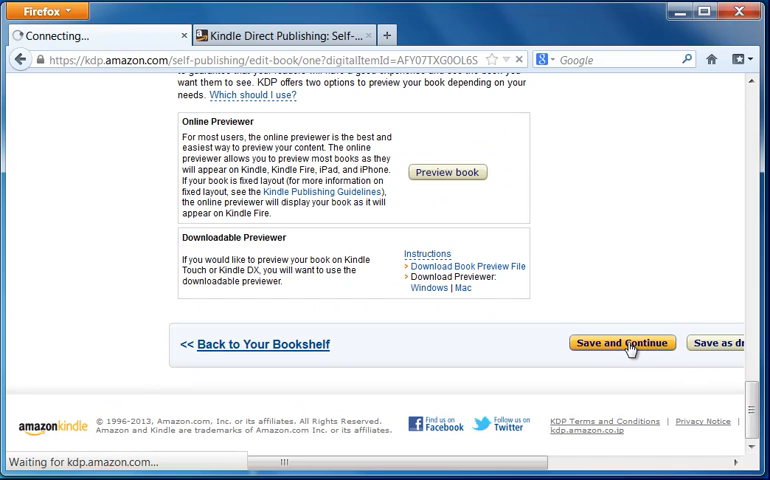
click(620, 342)
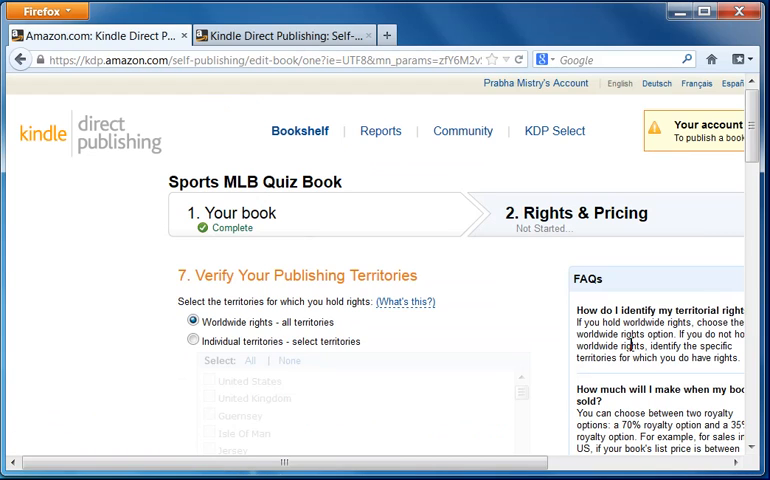
scroll(down, 3)
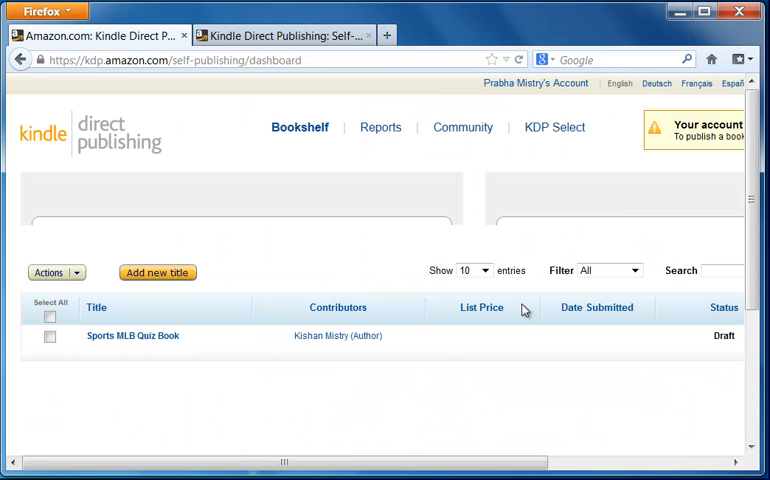
Step: Reopen the Sports MLB Quiz Book draft, review it and Save and Continue to Rights & Pricing
click(132, 336)
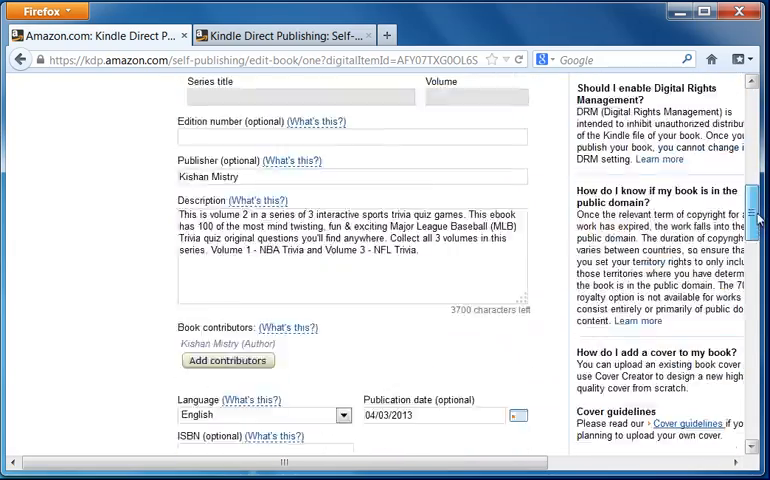
scroll(down, 3)
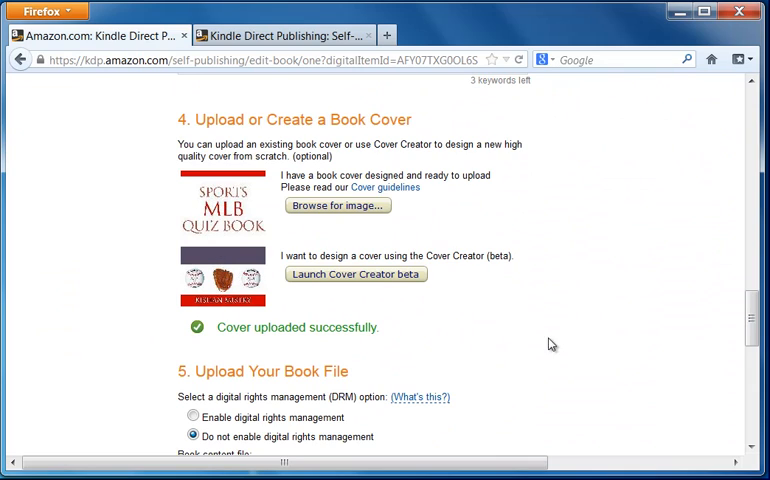
scroll(down, 3)
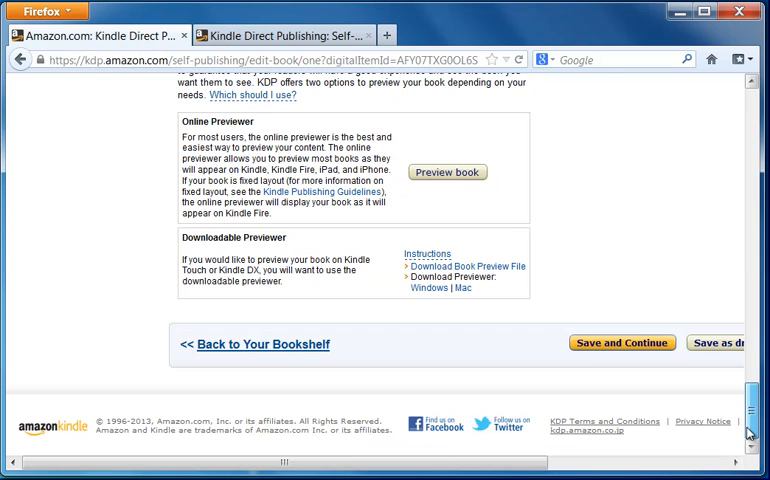
click(620, 342)
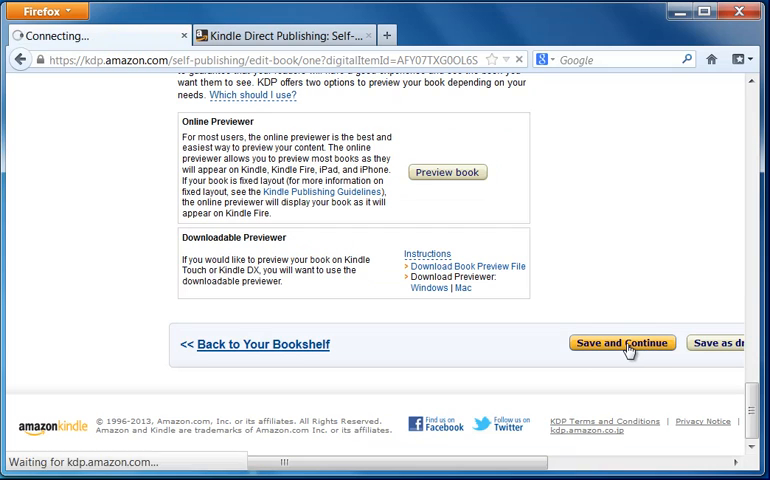
click(620, 344)
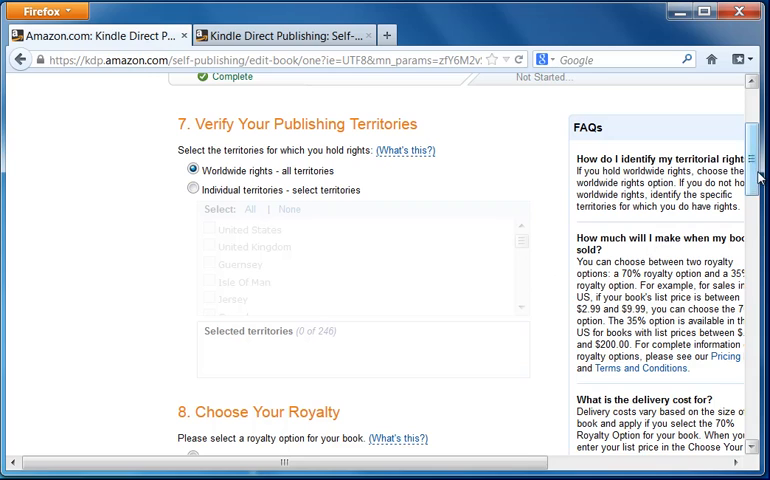
Step: Select the 70% royalty option and enter 2.99 as the Amazon.com USD list price
scroll(down, 3)
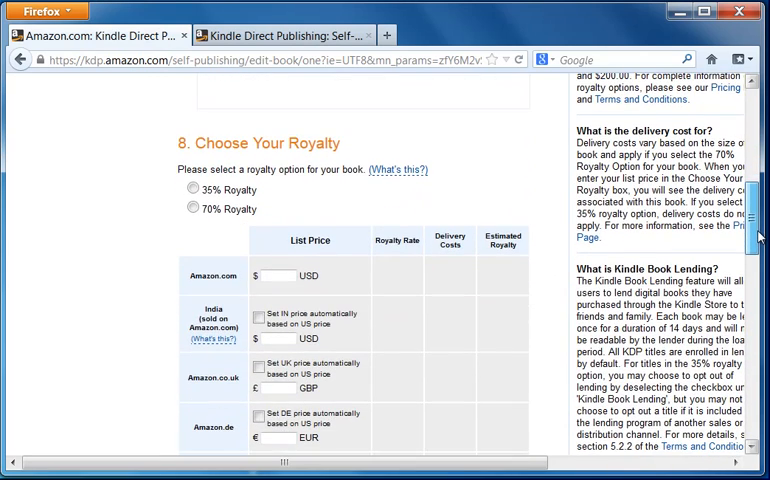
mouse_move(532, 210)
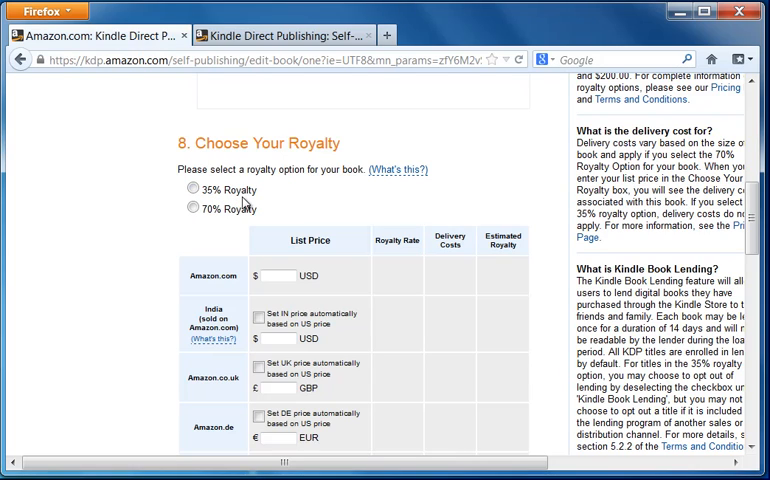
click(192, 208)
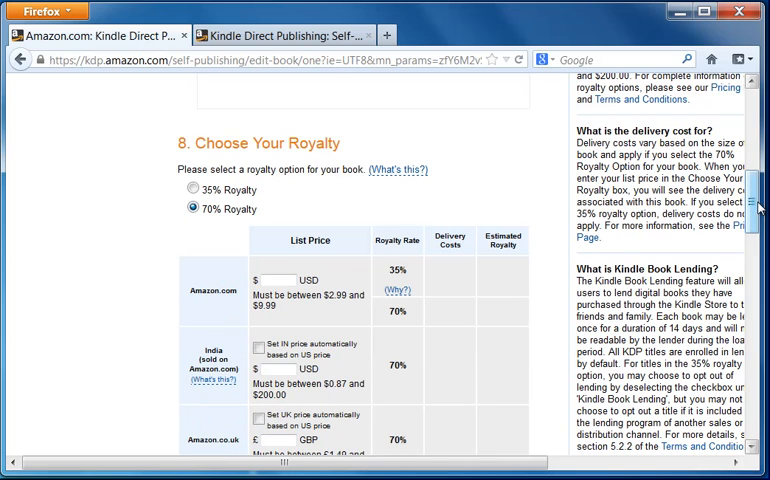
scroll(down, 3)
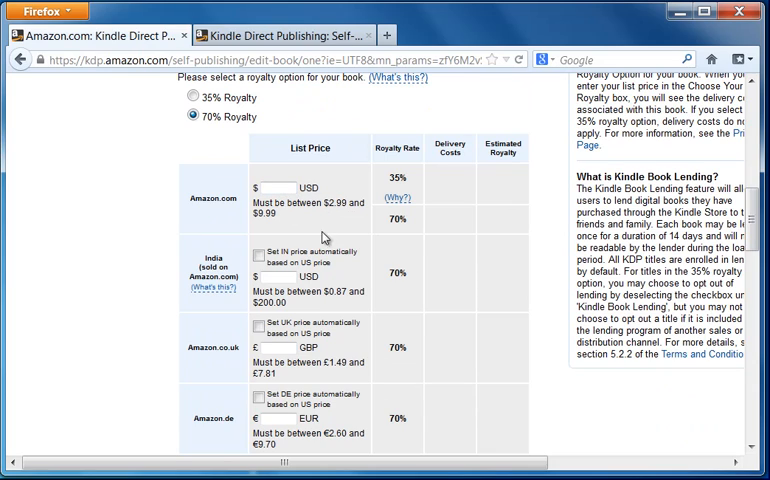
click(280, 188)
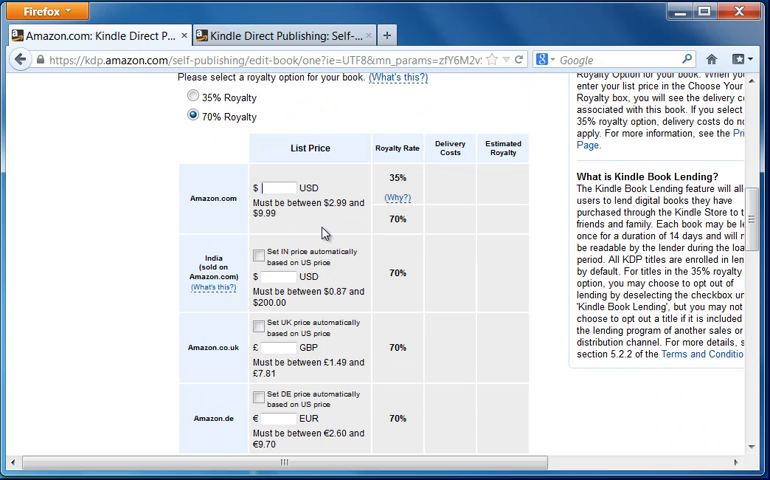
text(2)
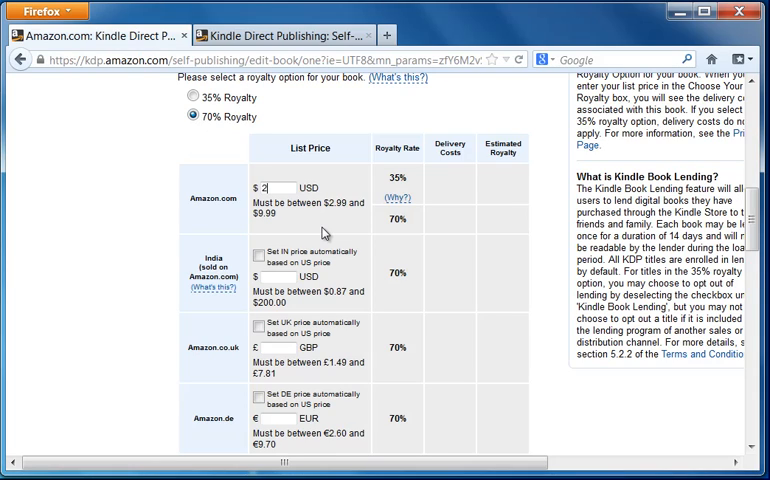
text(.99)
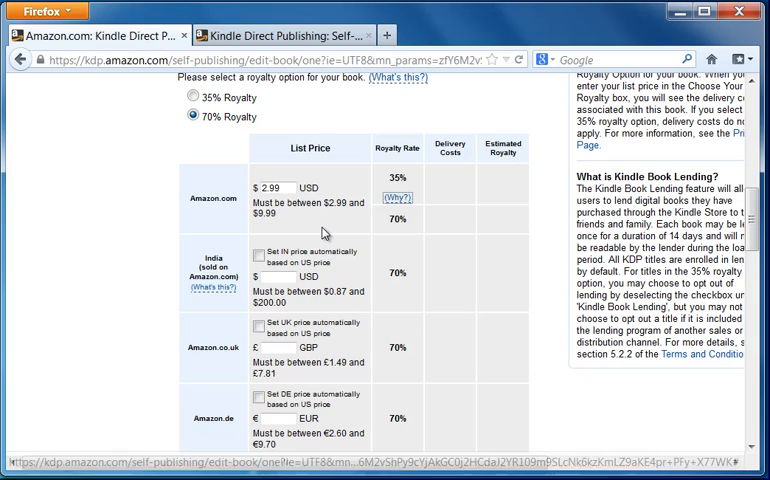
scroll(down, 3)
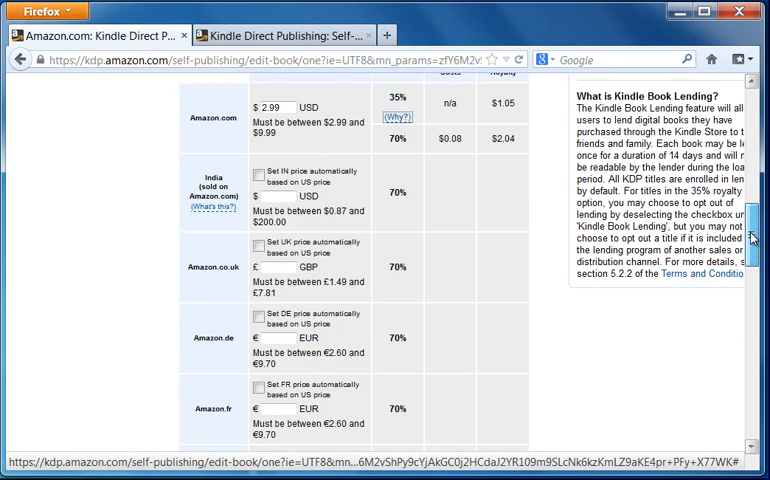
Step: Let every other marketplace's price fill automatically from the $2.99 US price at 70% royalty
click(260, 172)
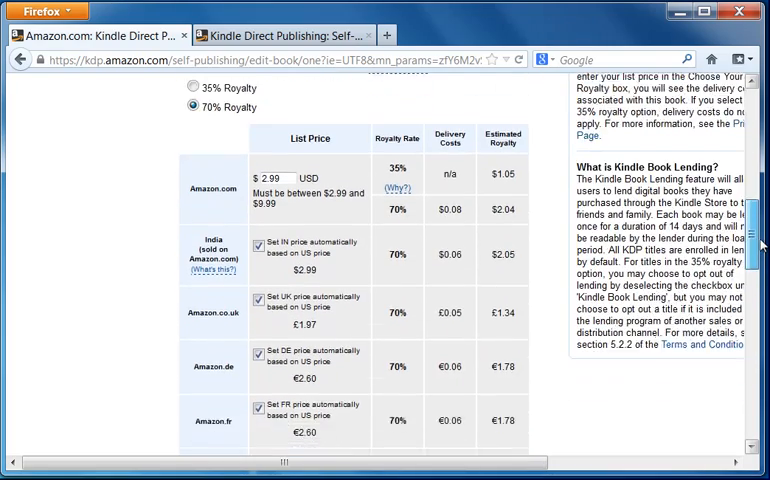
scroll(down, 3)
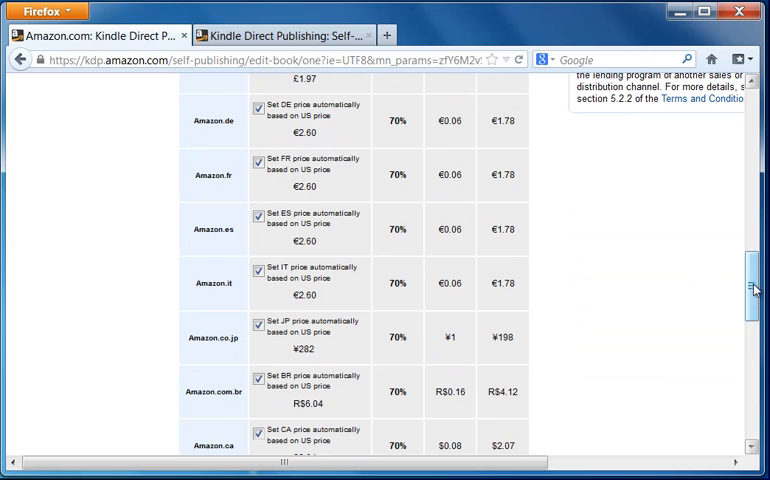
scroll(down, 3)
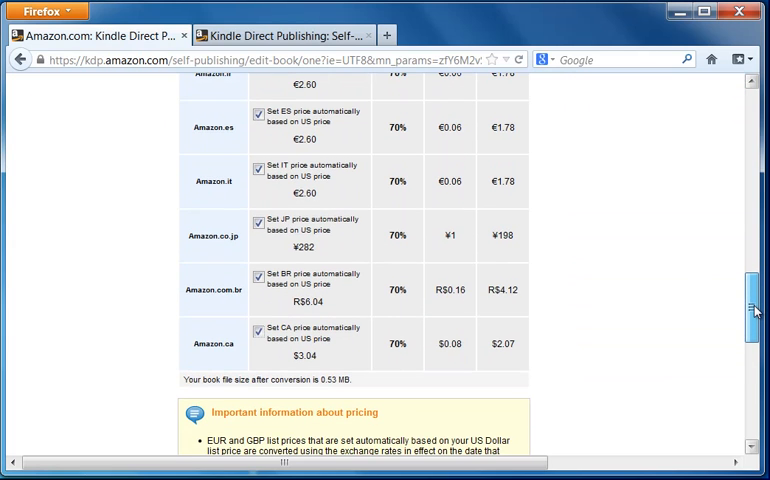
scroll(down, 3)
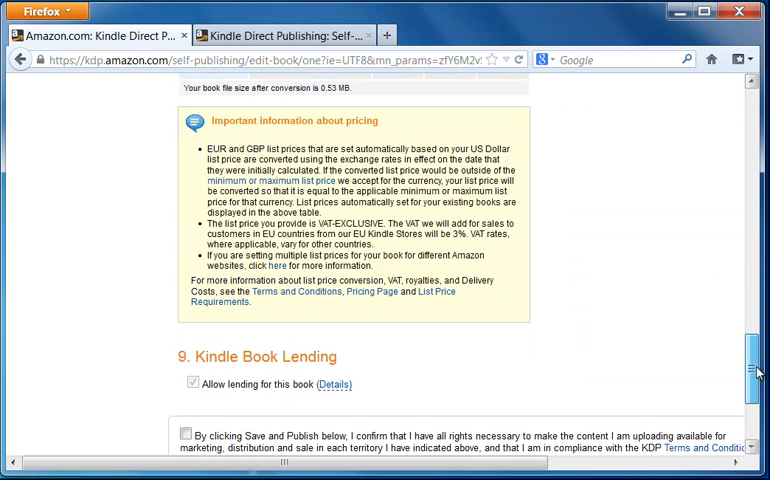
Step: Tick the rights confirmation checkbox and Save and Publish the book
scroll(down, 3)
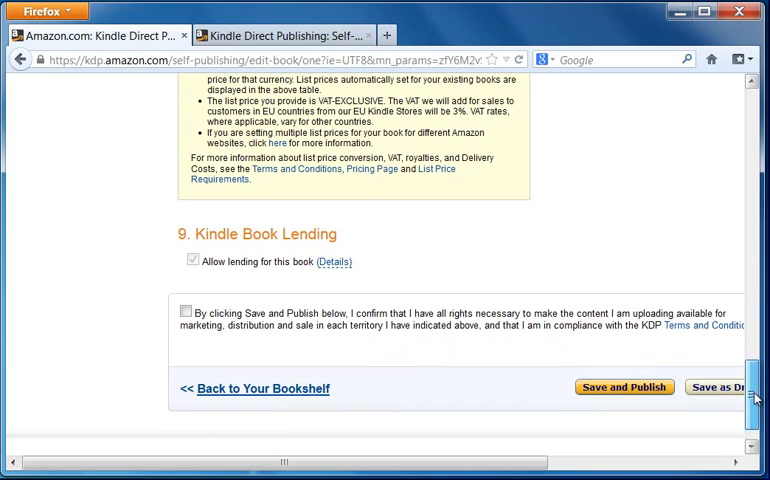
mouse_move(704, 330)
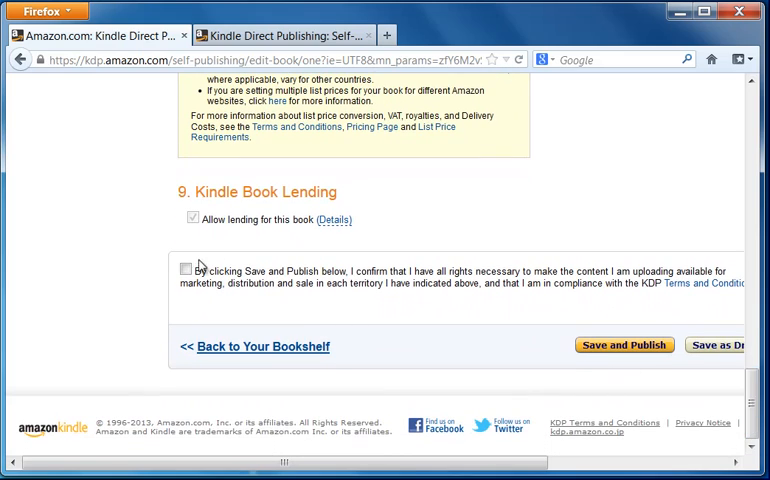
click(186, 272)
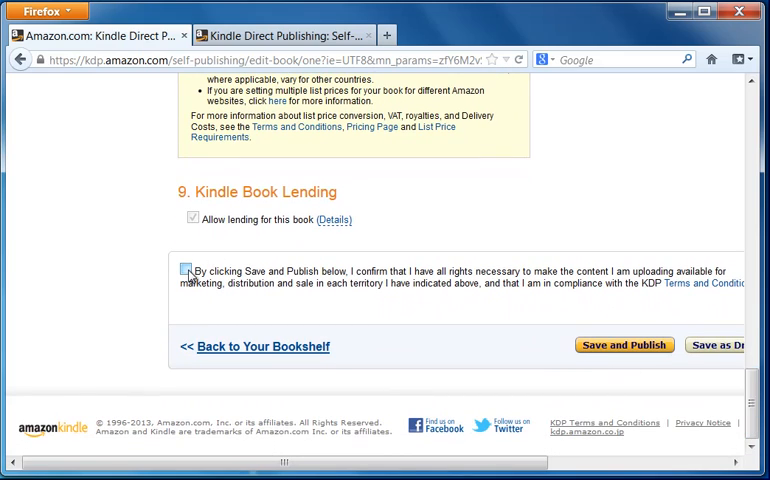
click(184, 270)
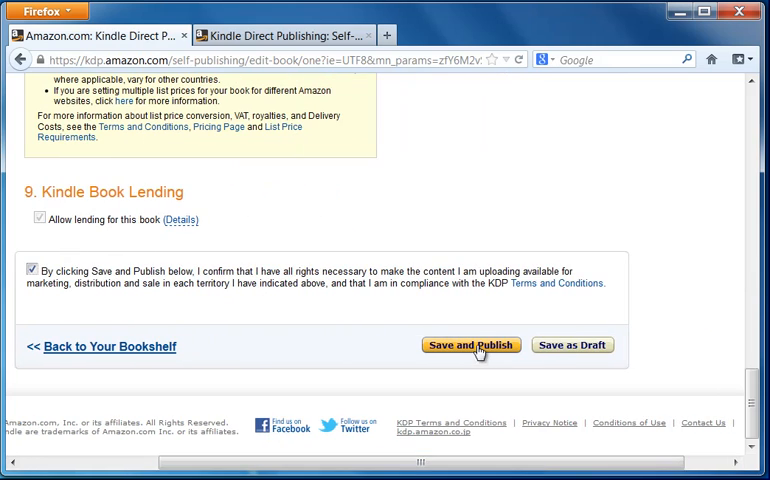
click(470, 344)
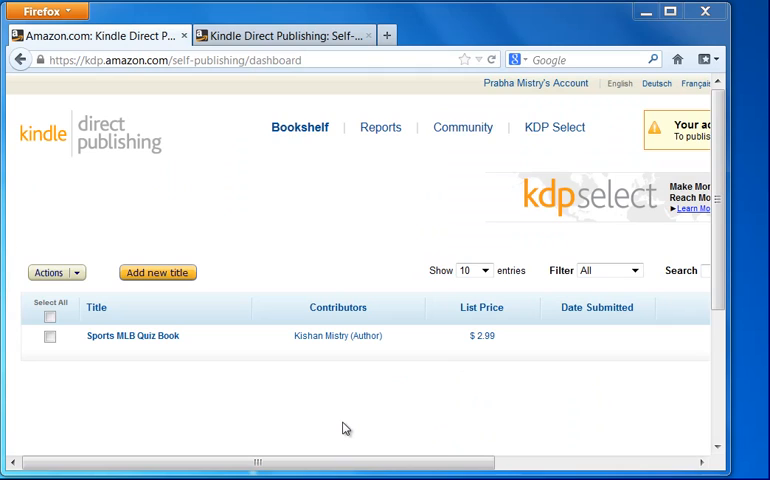
mouse_move(264, 148)
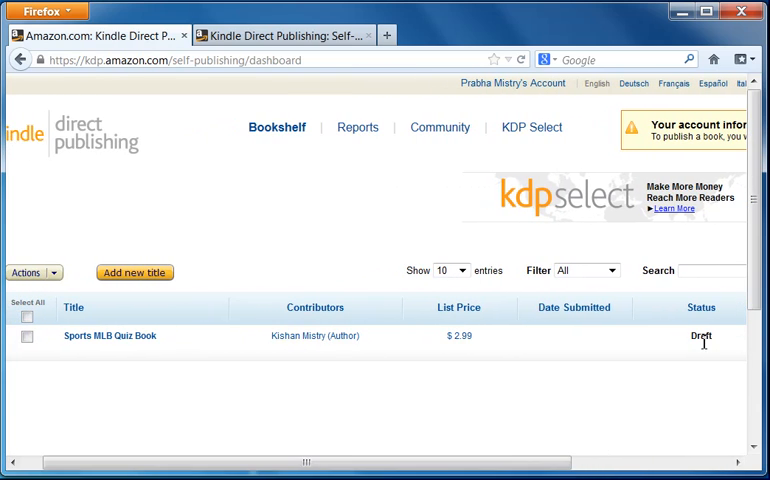
mouse_move(736, 348)
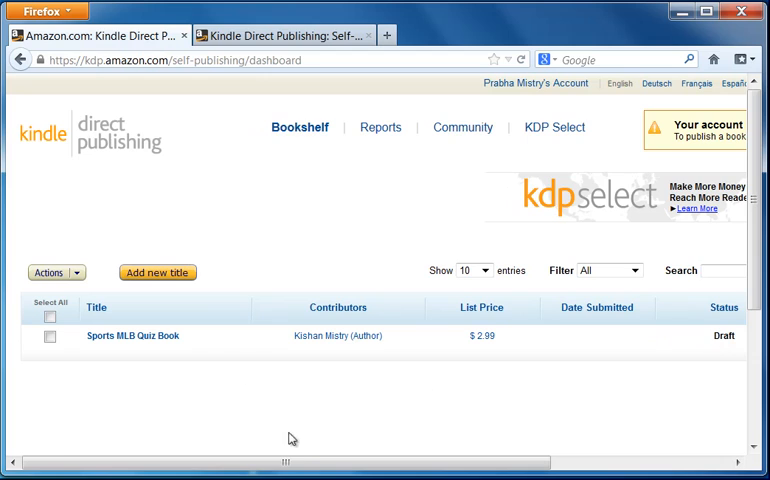
scroll(right, 3)
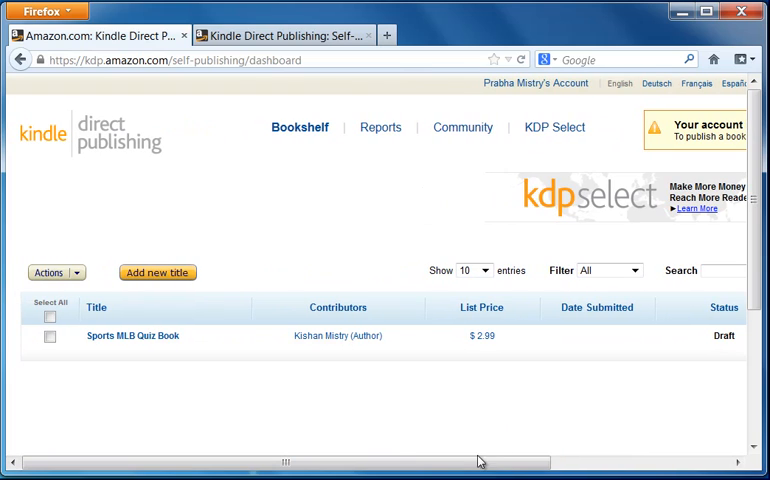
mouse_move(132, 336)
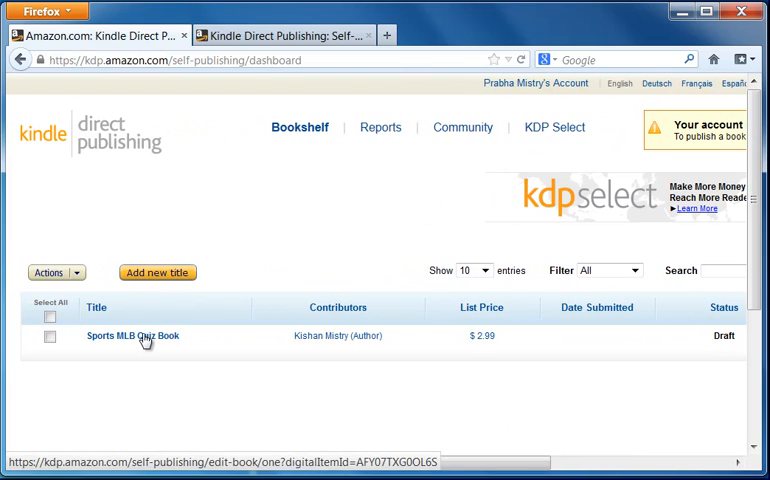
click(132, 336)
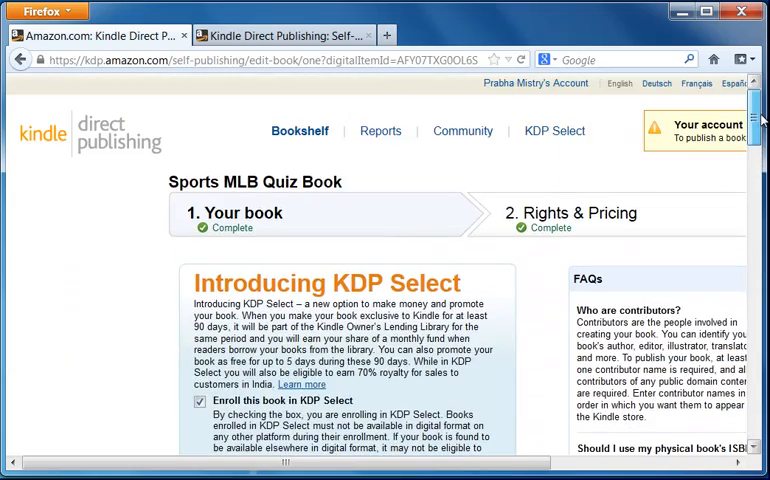
scroll(down, 3)
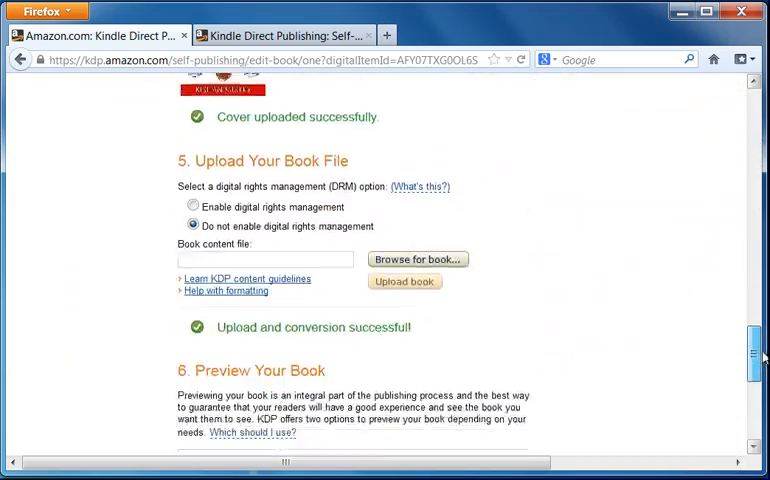
scroll(down, 3)
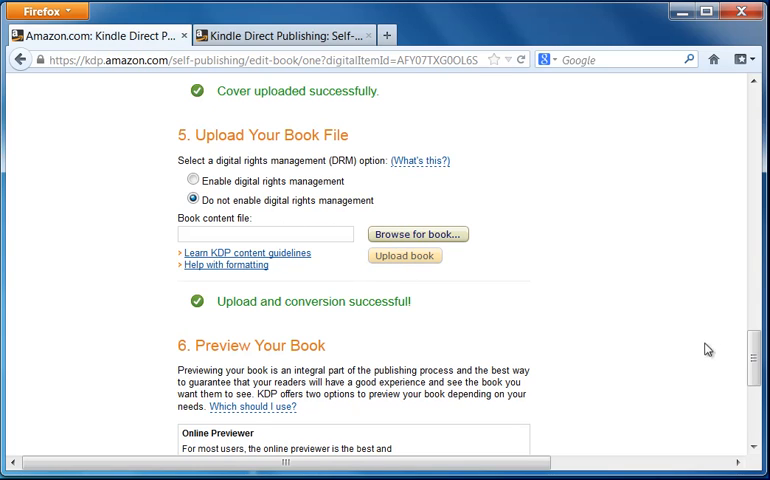
mouse_move(92, 88)
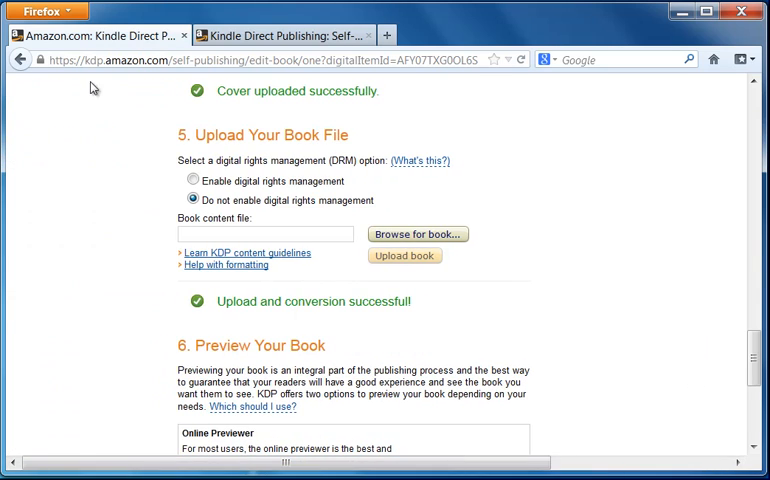
mouse_move(298, 236)
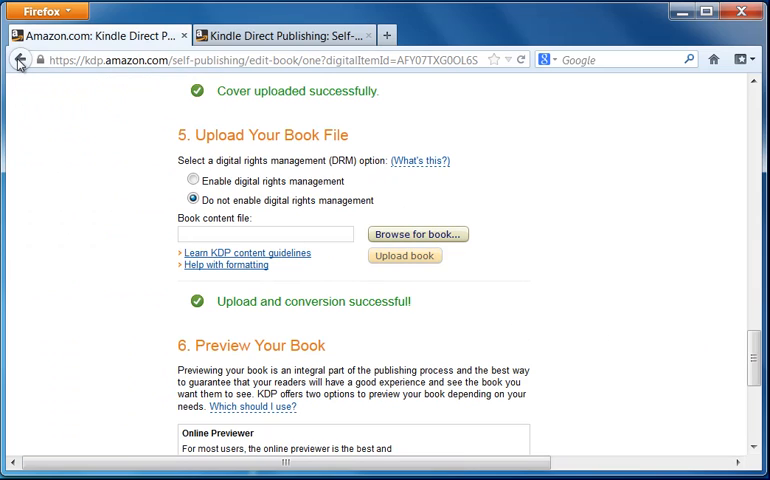
mouse_move(18, 60)
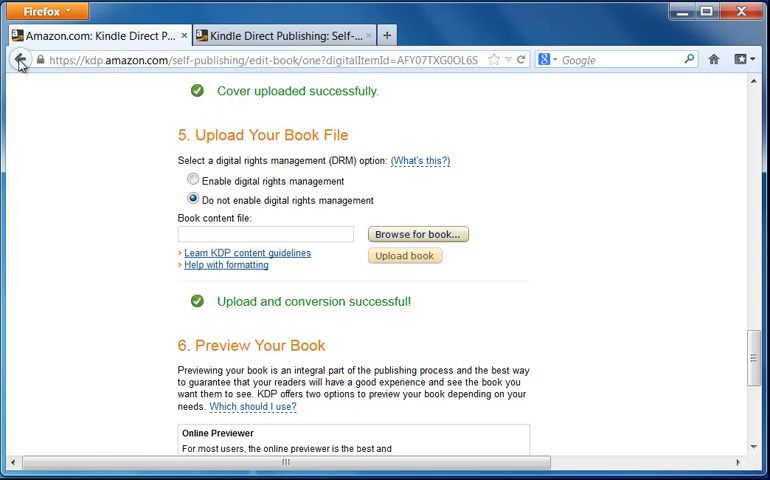
click(18, 60)
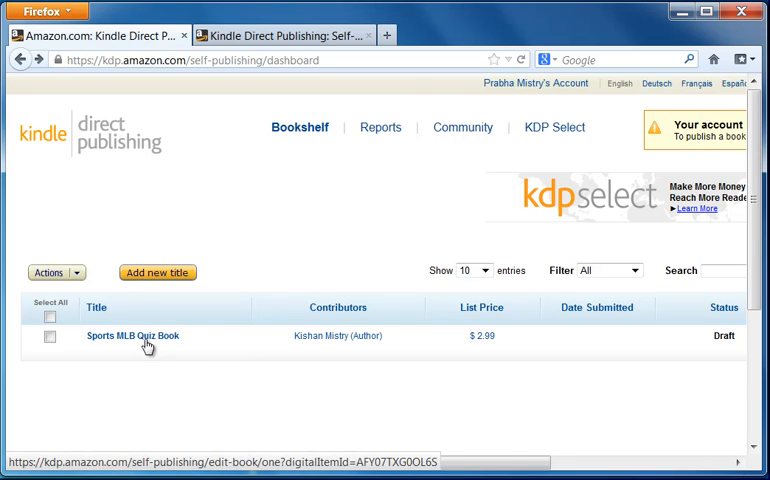
mouse_move(156, 380)
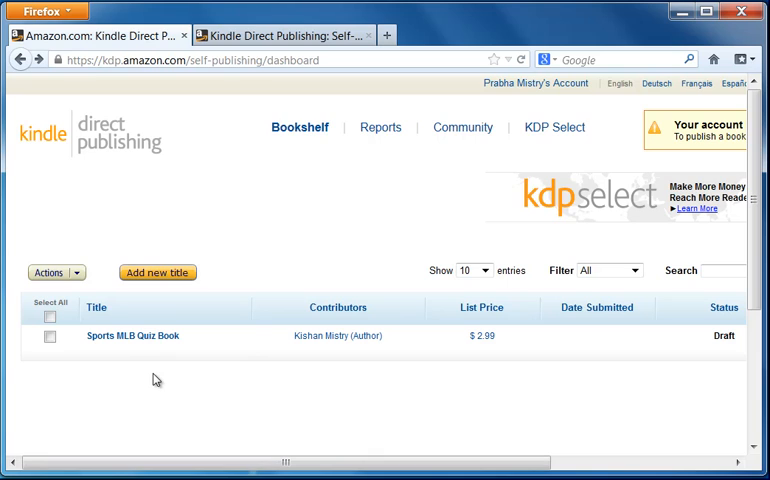
mouse_move(232, 382)
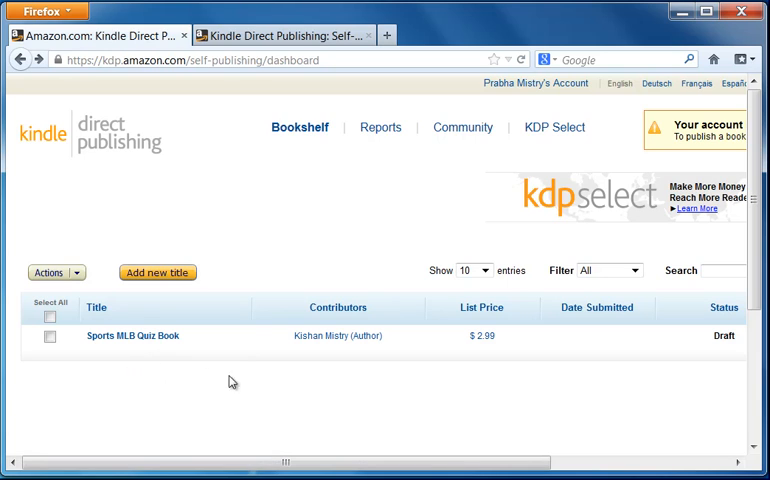
scroll(right, 3)
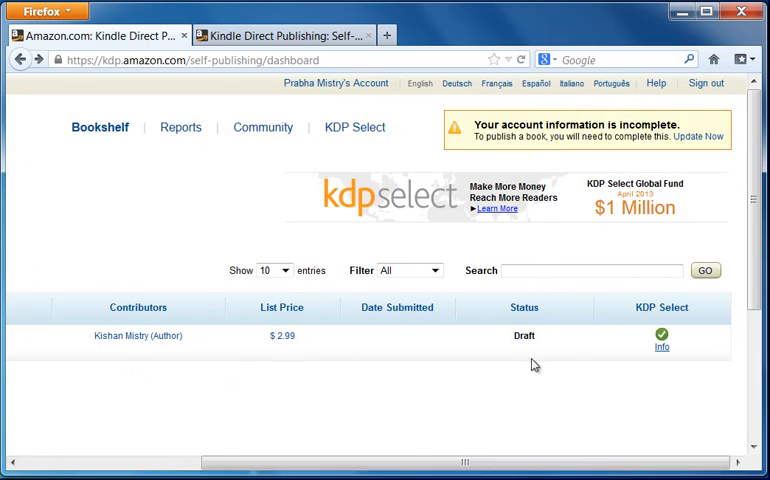
mouse_move(566, 456)
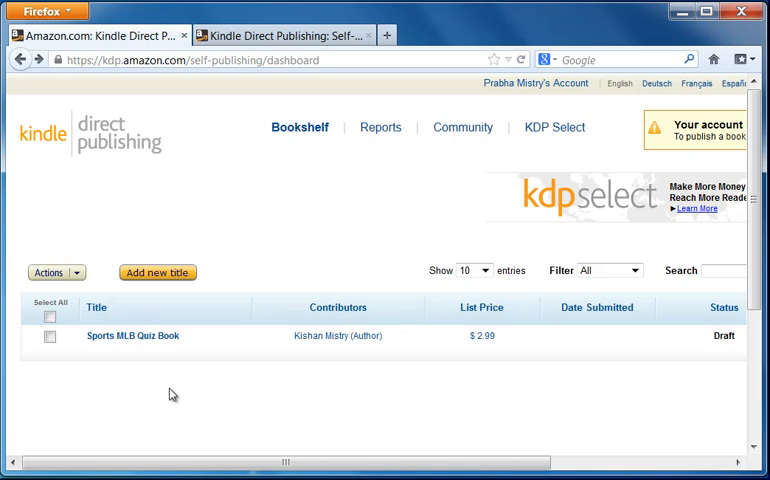
mouse_move(228, 406)
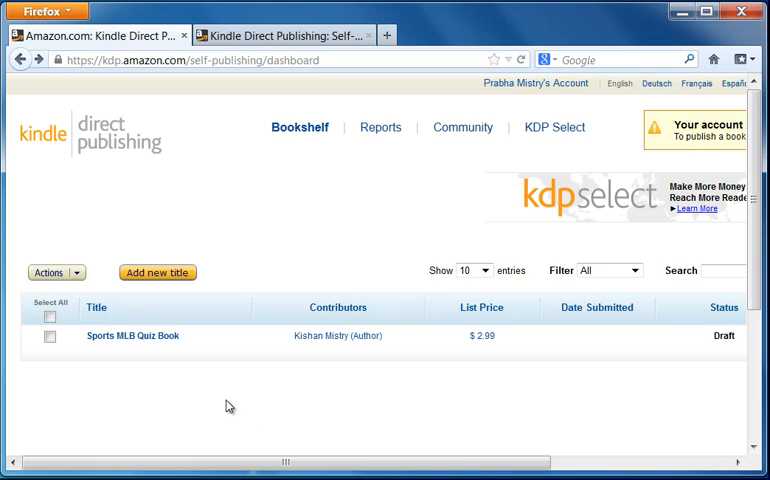
mouse_move(202, 410)
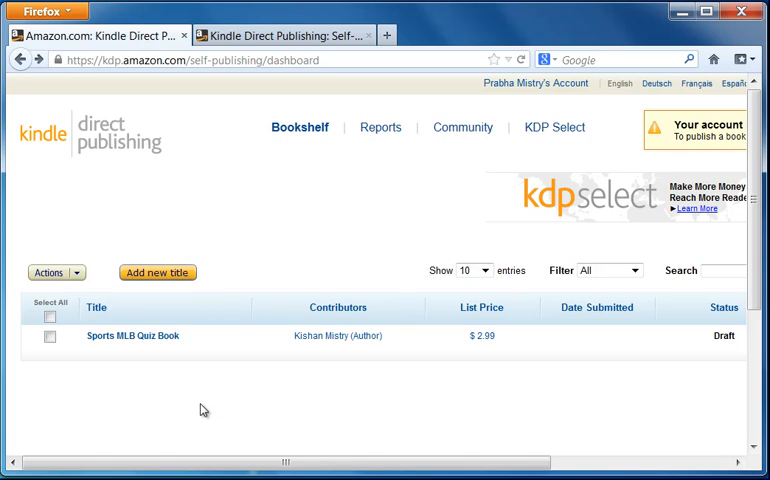